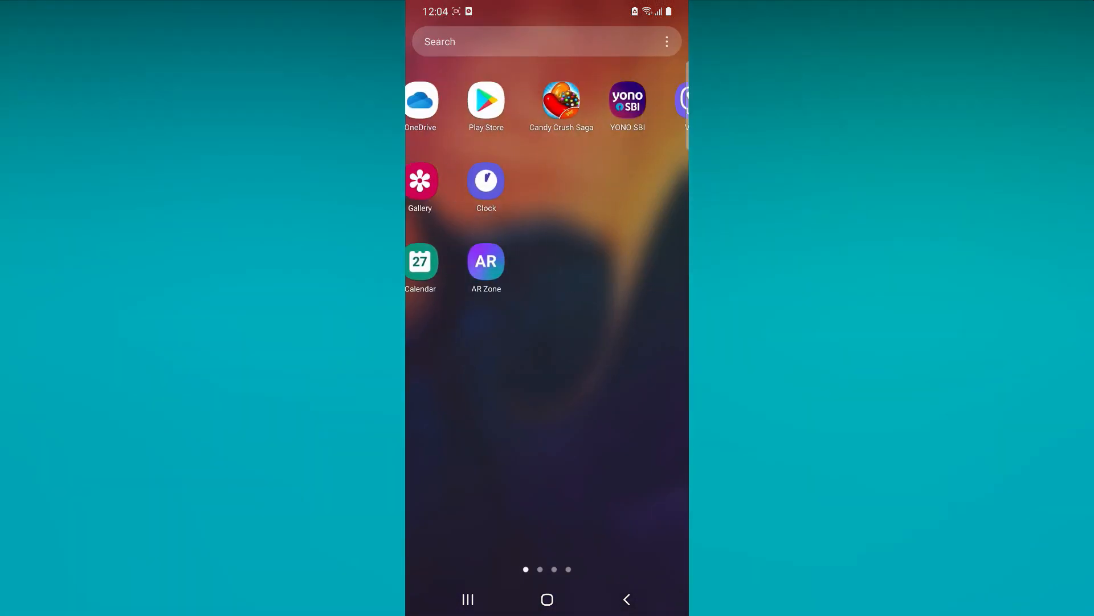
Step: Launch WhatsApp from the Android app drawer and scroll the Chats list
scroll(left, 3)
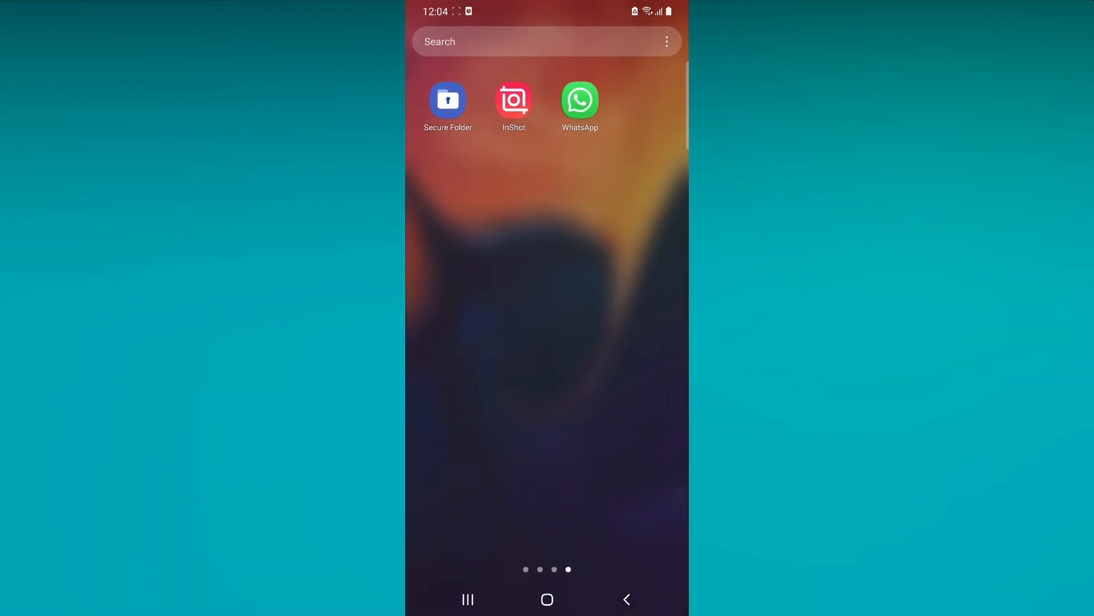
click(579, 100)
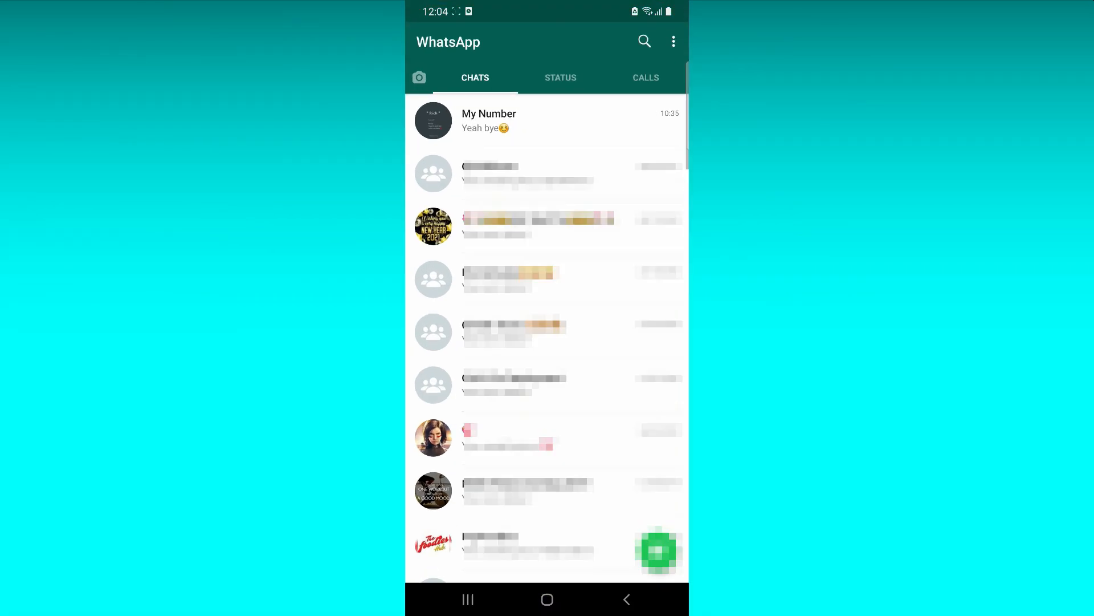
scroll(down, 3)
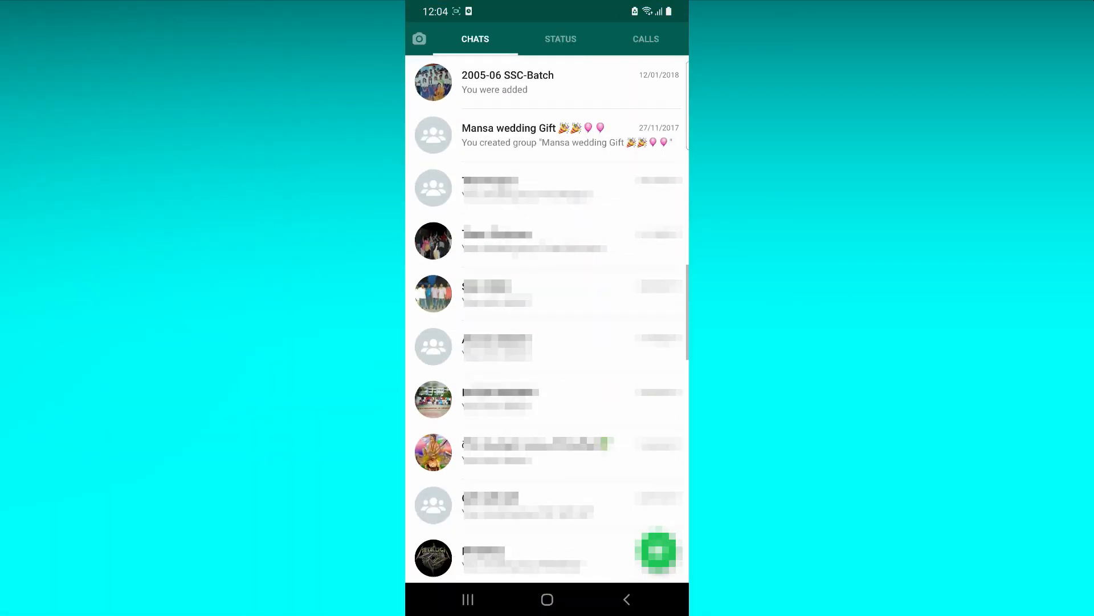
scroll(down, 3)
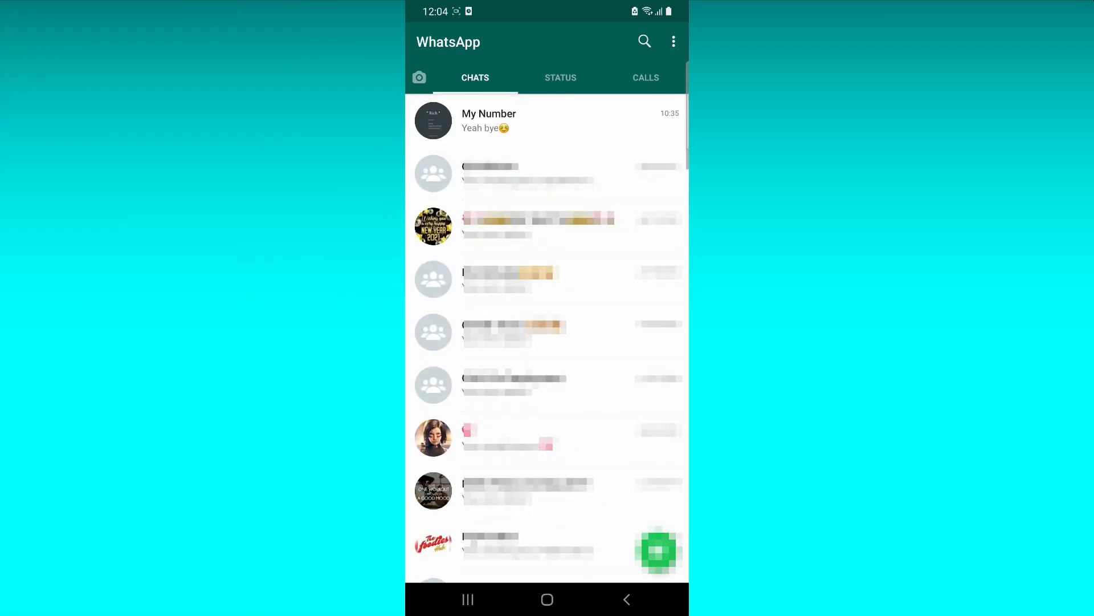
Step: Open the My Number chat about visiting the Apple store, then the UltFone product page
click(511, 120)
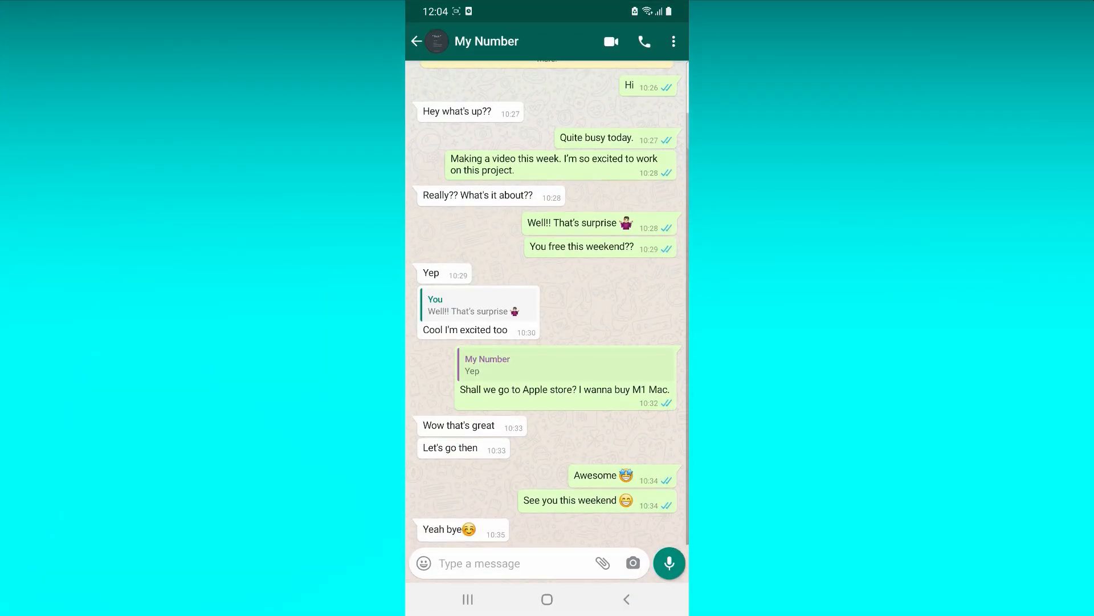
scroll(down, 3)
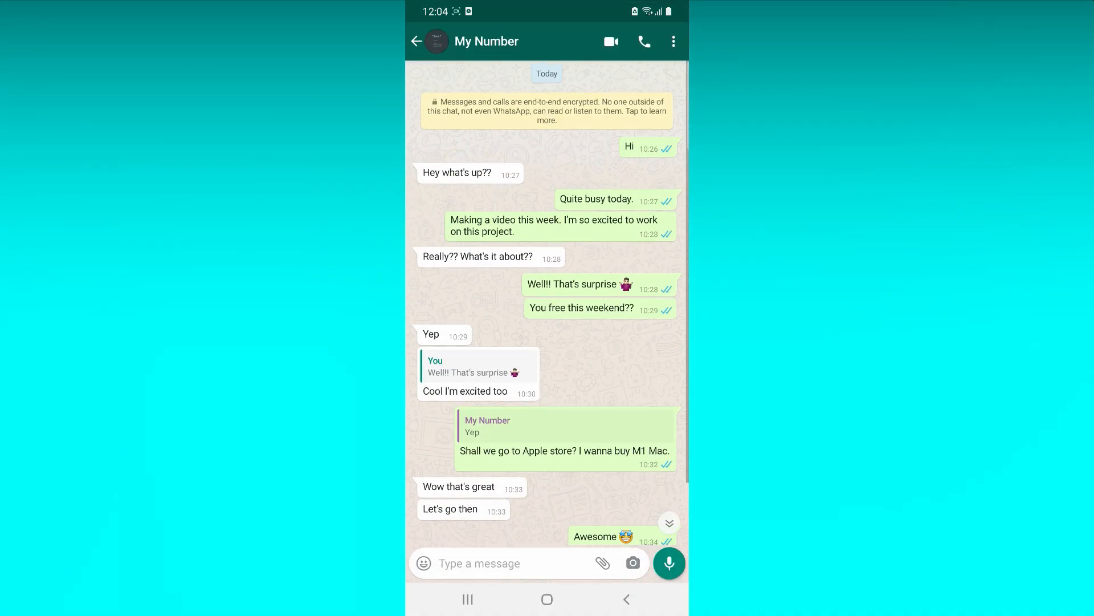
click(497, 563)
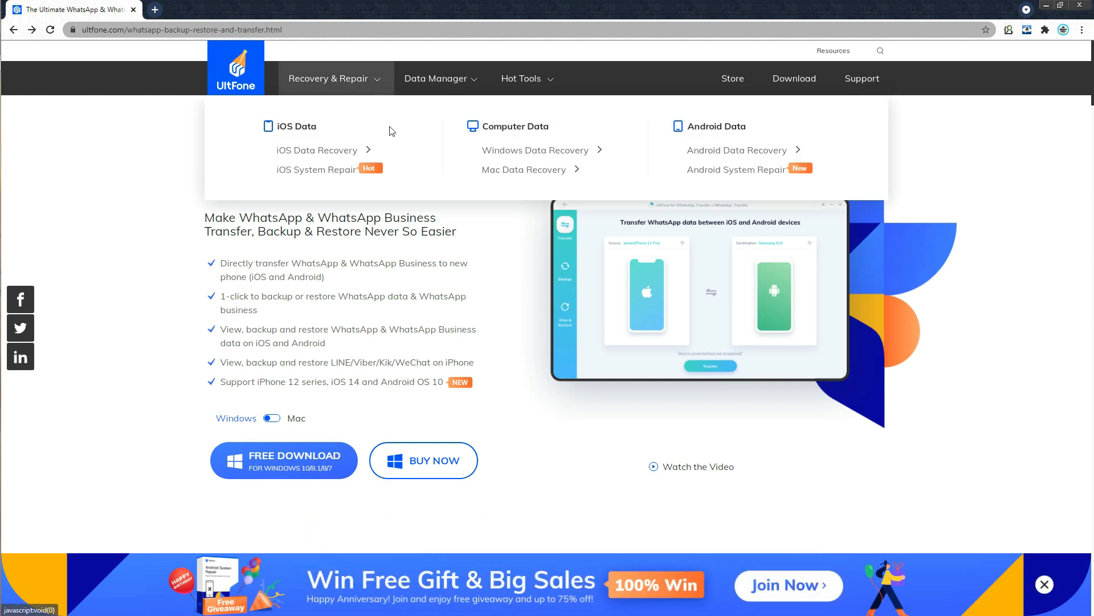
mouse_move(641, 105)
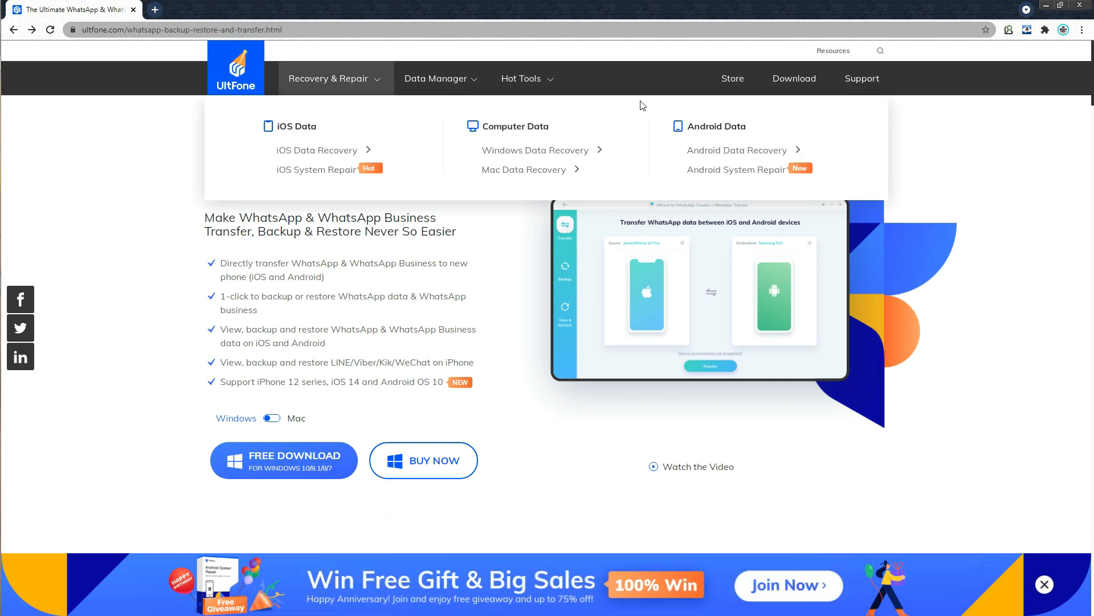
mouse_move(442, 77)
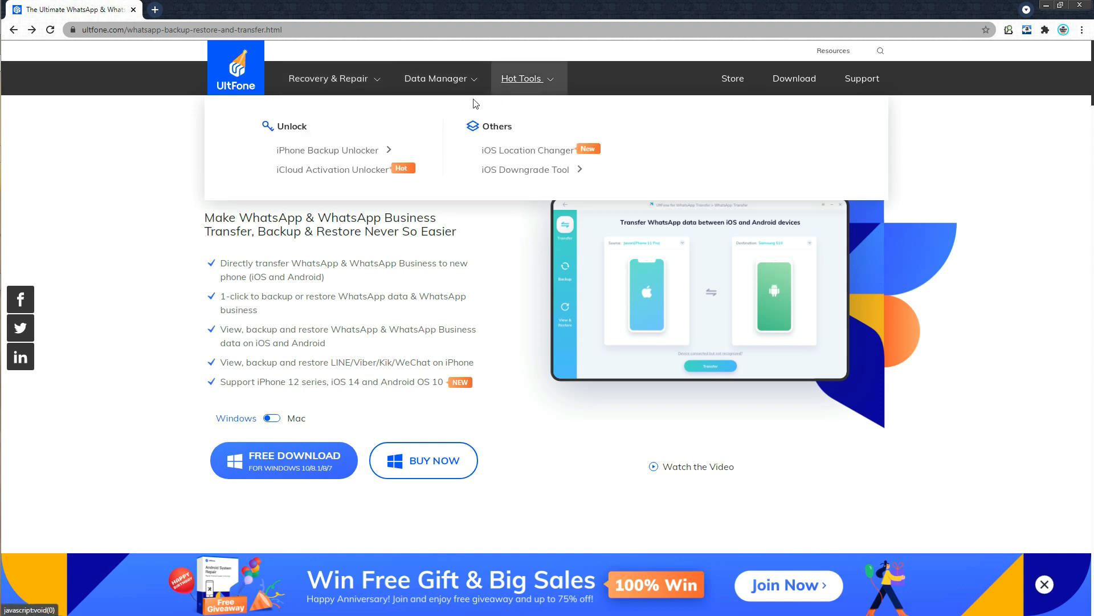
mouse_move(486, 260)
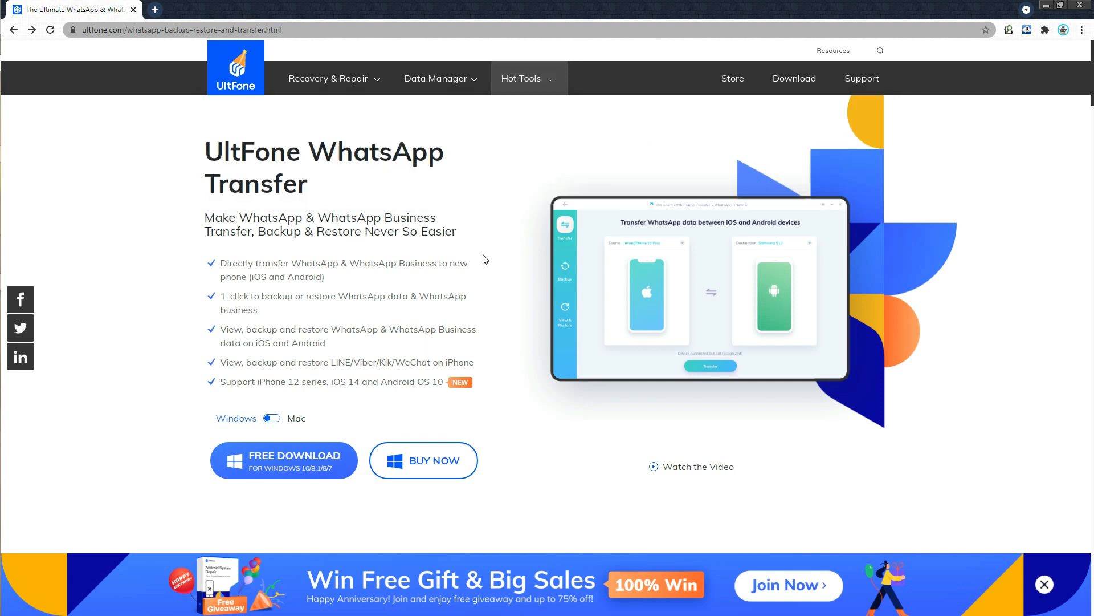
mouse_move(522, 256)
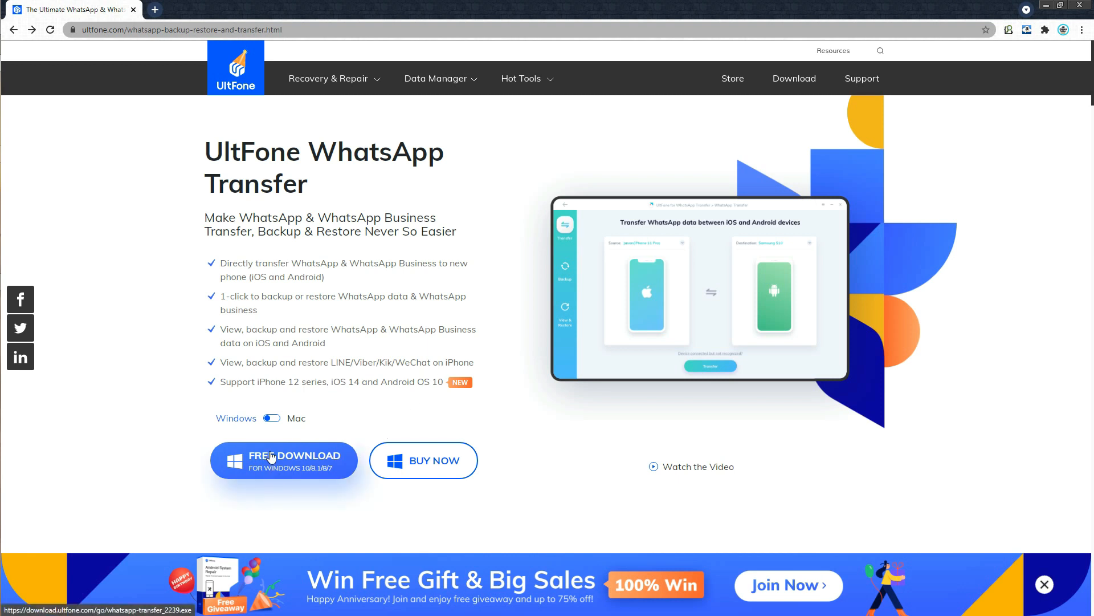
mouse_move(319, 460)
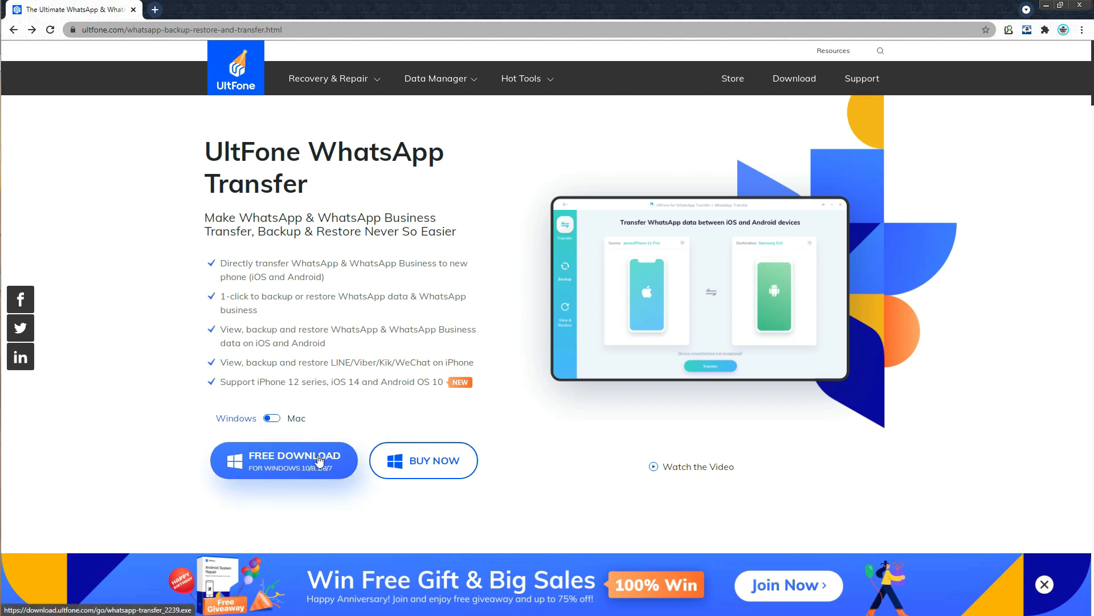
Step: Download the Windows installer via FREE DOWNLOAD and view the licence prices with BUY NOW
click(295, 459)
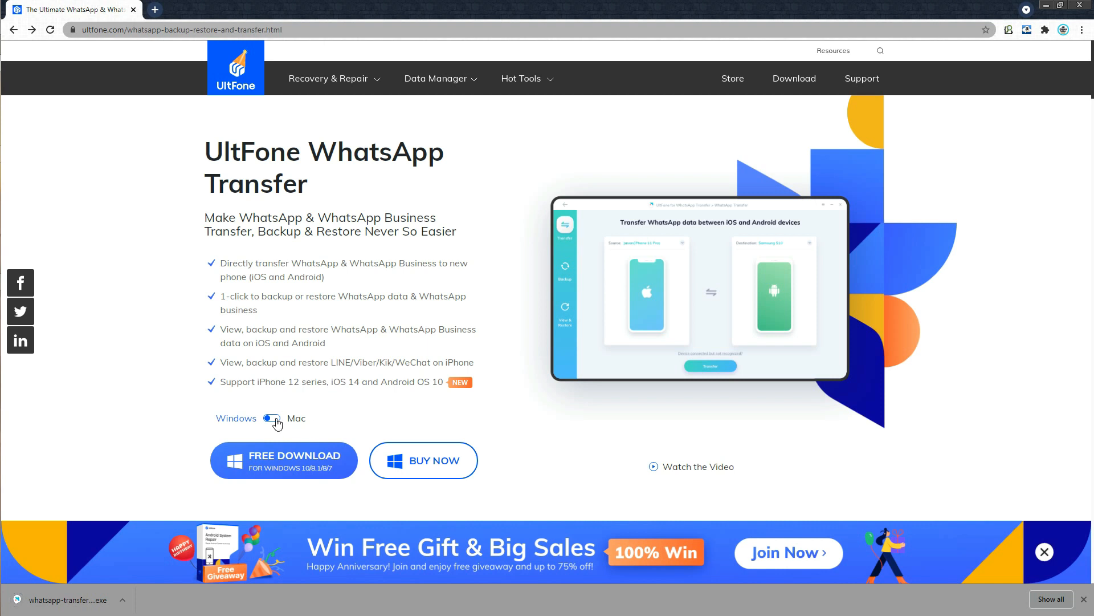
click(271, 418)
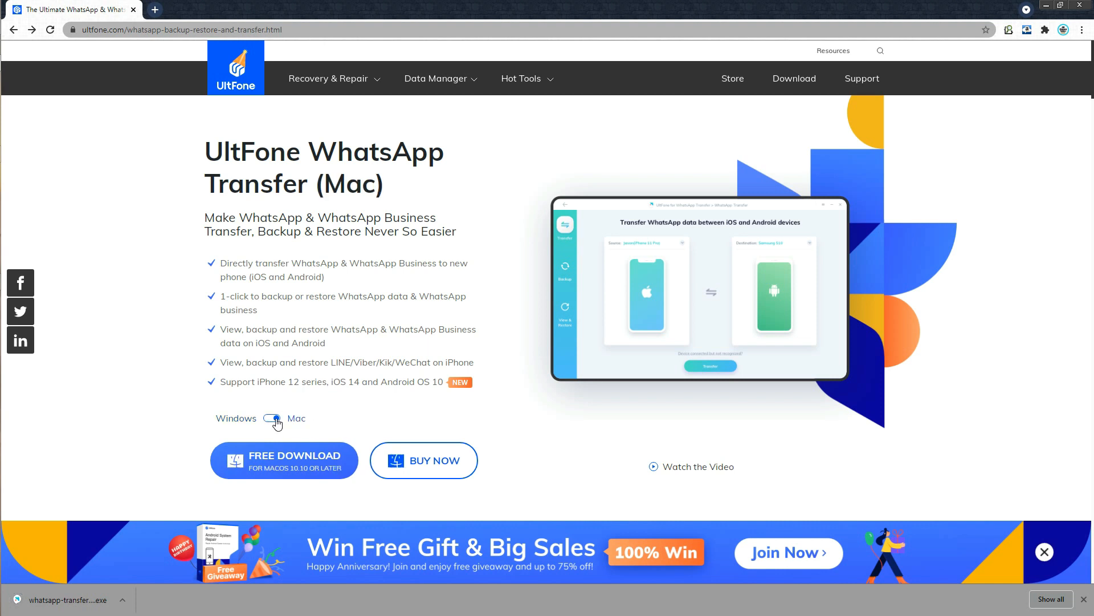
click(272, 418)
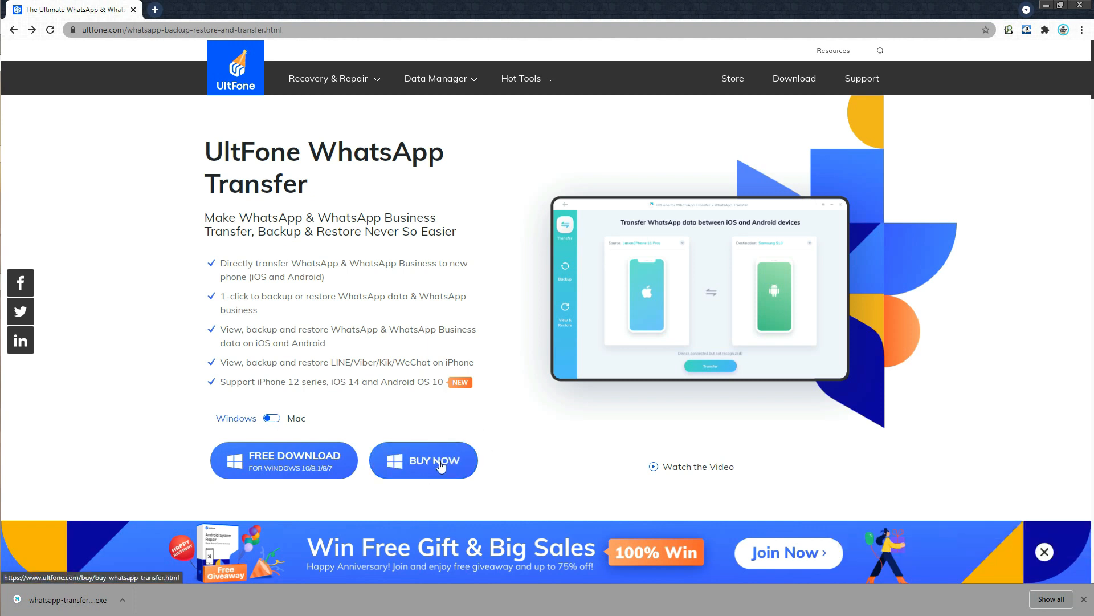
click(435, 460)
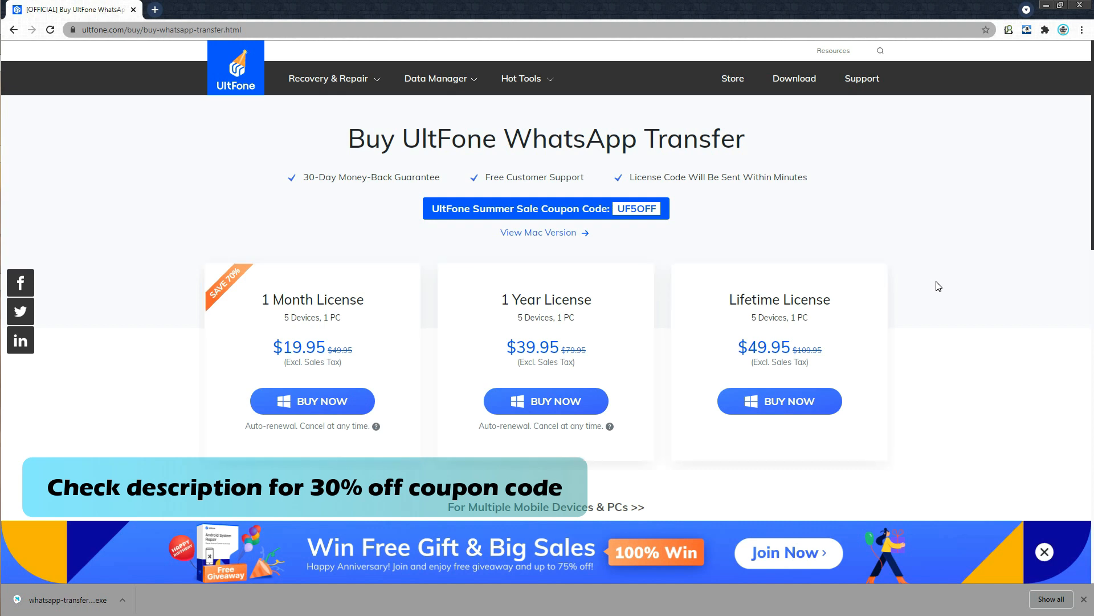
mouse_move(821, 349)
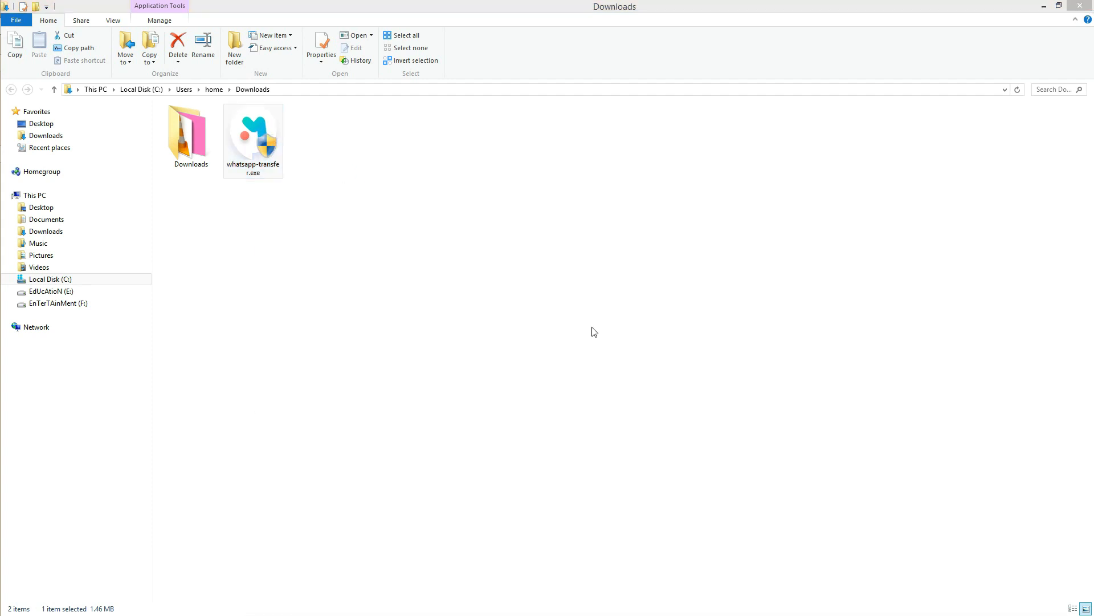
Step: Run the whatsapp-transfer .exe from Downloads and start installing UltFone
double_click(253, 134)
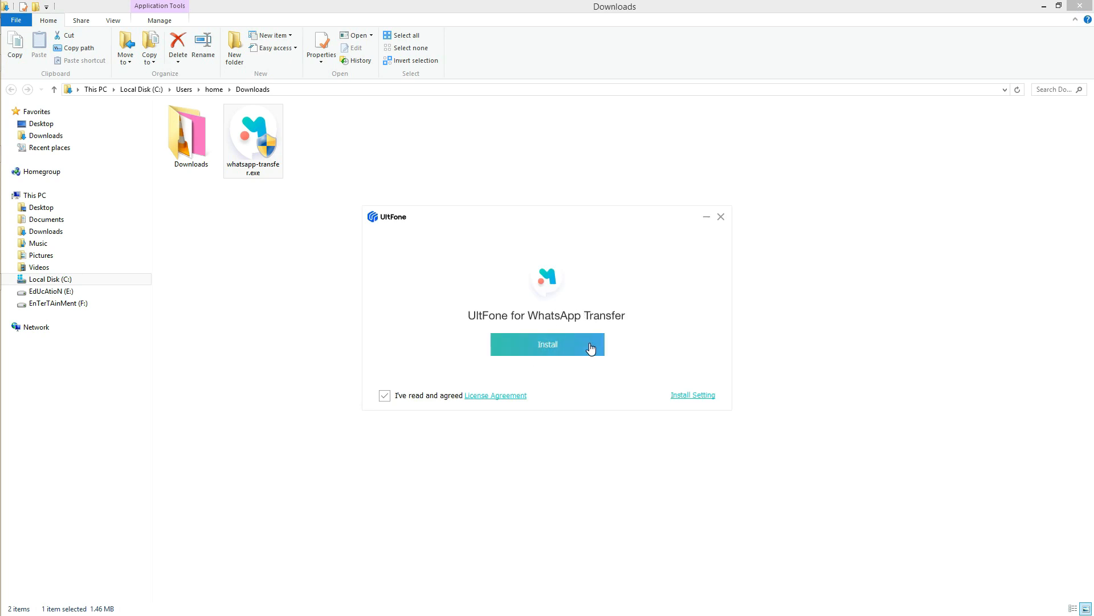
click(548, 344)
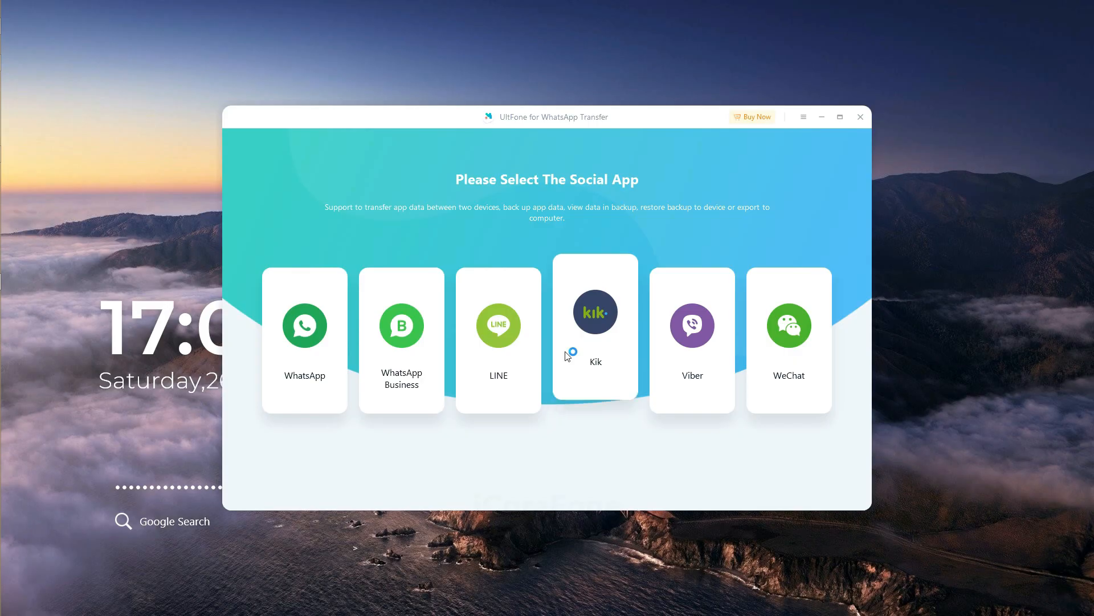
mouse_move(311, 420)
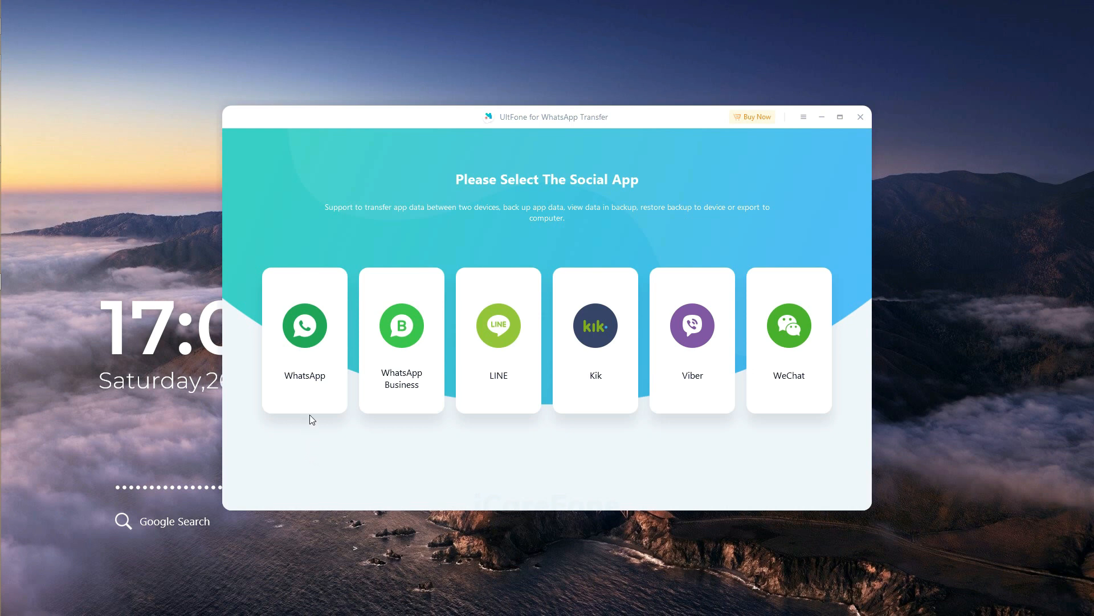
mouse_move(498, 377)
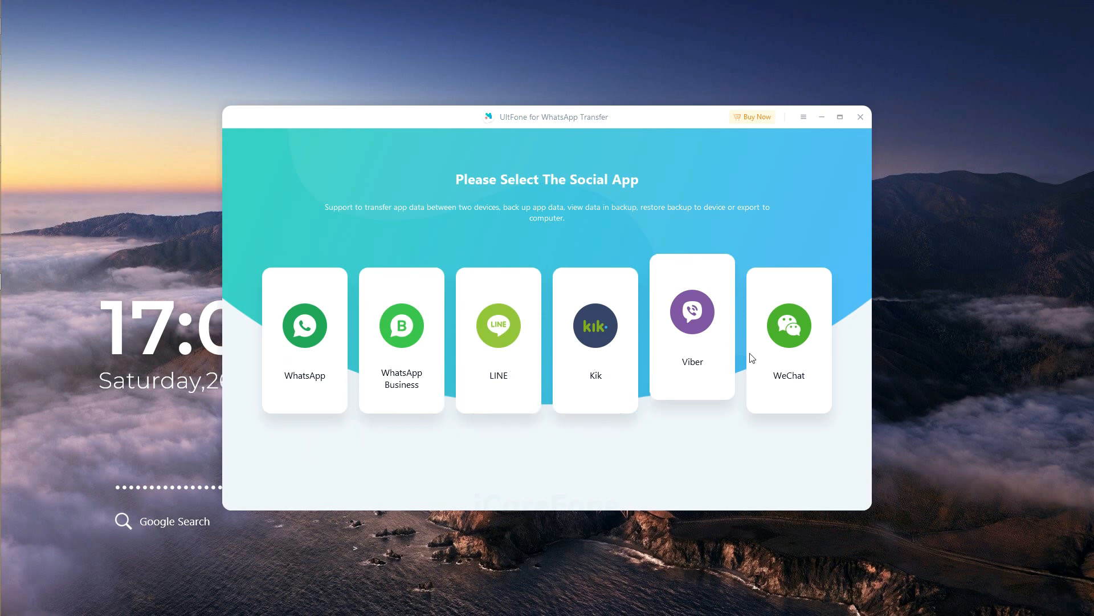
mouse_move(349, 462)
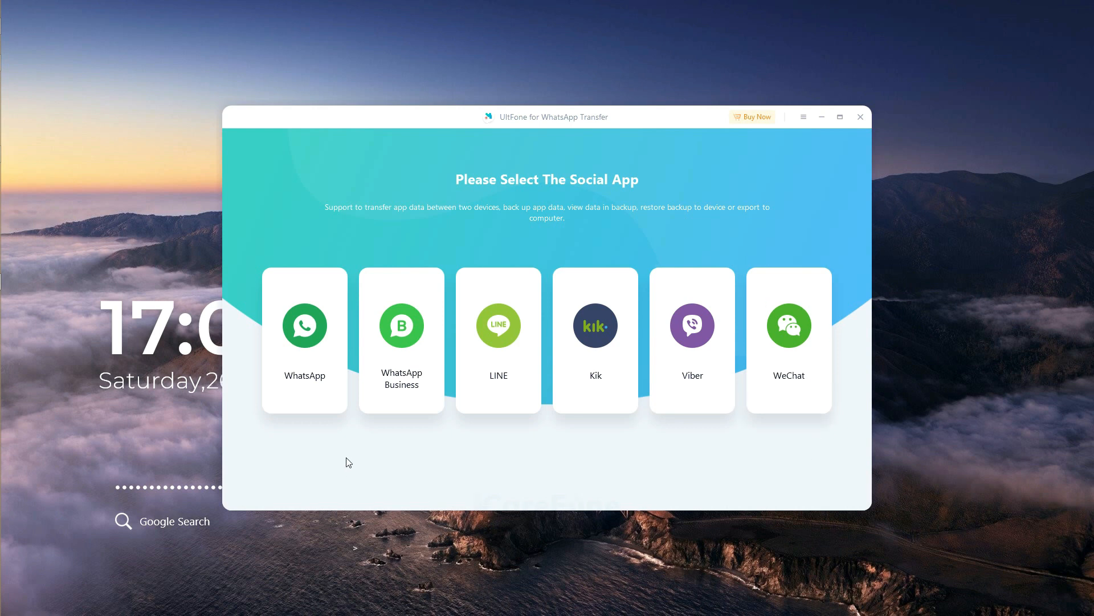
mouse_move(318, 407)
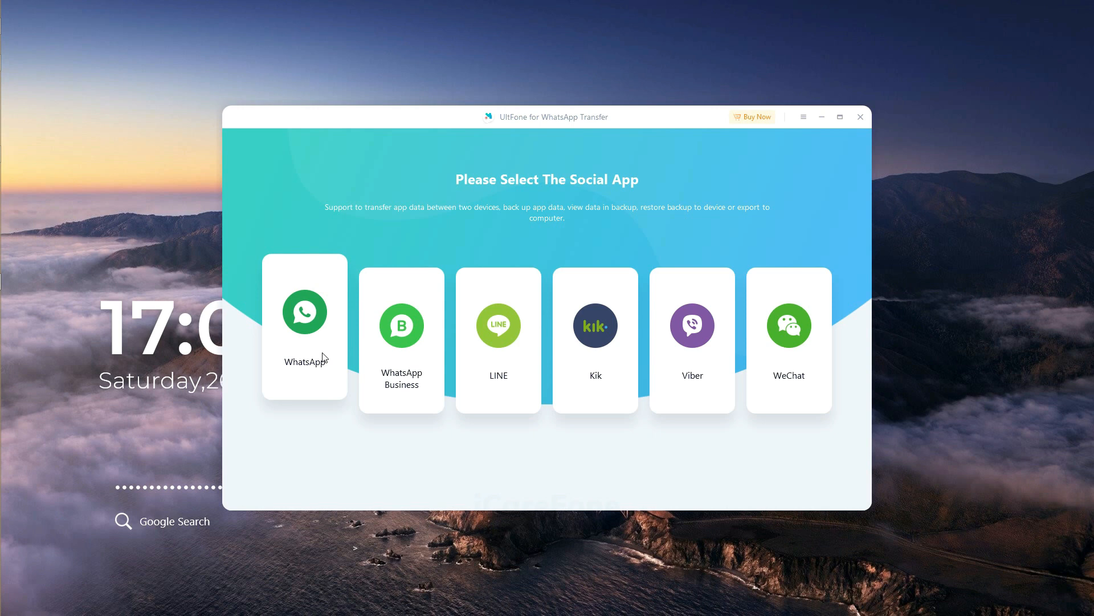
Step: Choose WhatsApp as the app to transfer and maximize the transfer window
click(304, 313)
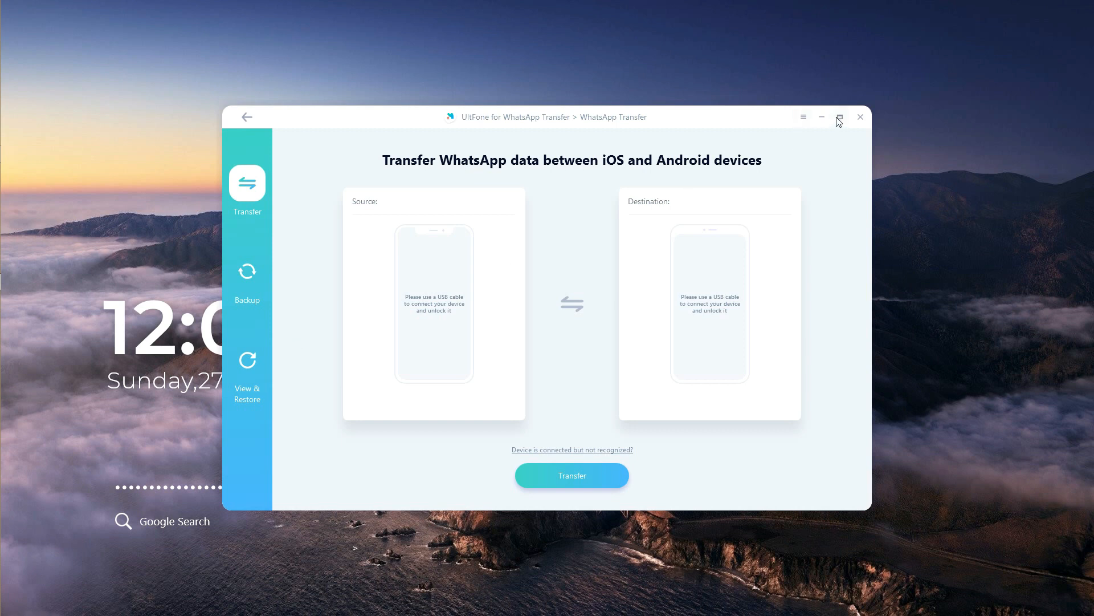
click(841, 117)
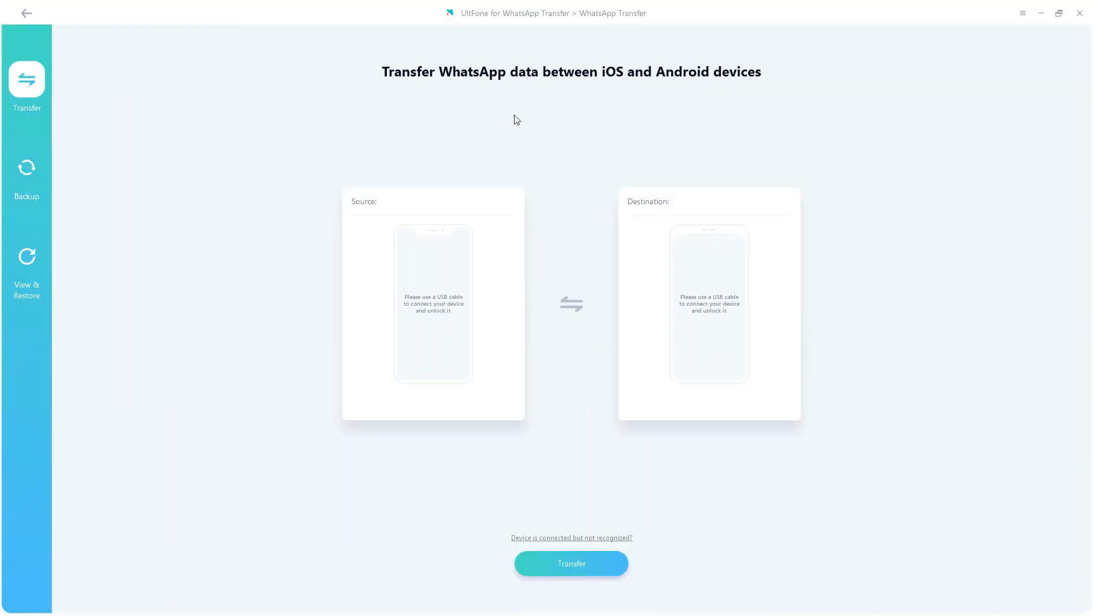
mouse_move(719, 293)
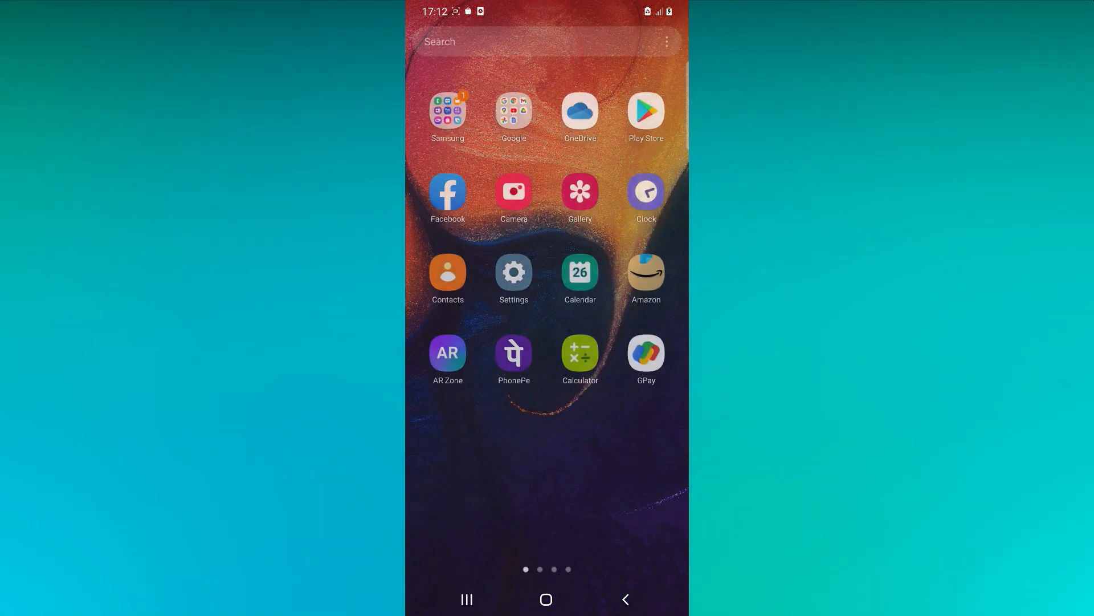
Step: Go to Settings > About phone > Software information on the Samsung
click(513, 271)
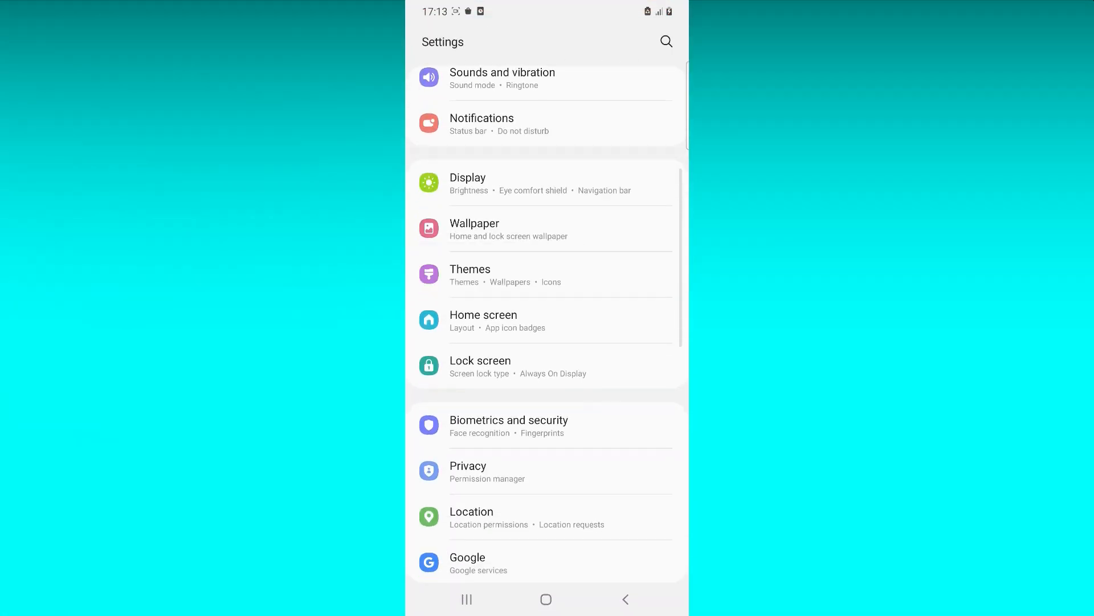
scroll(down, 3)
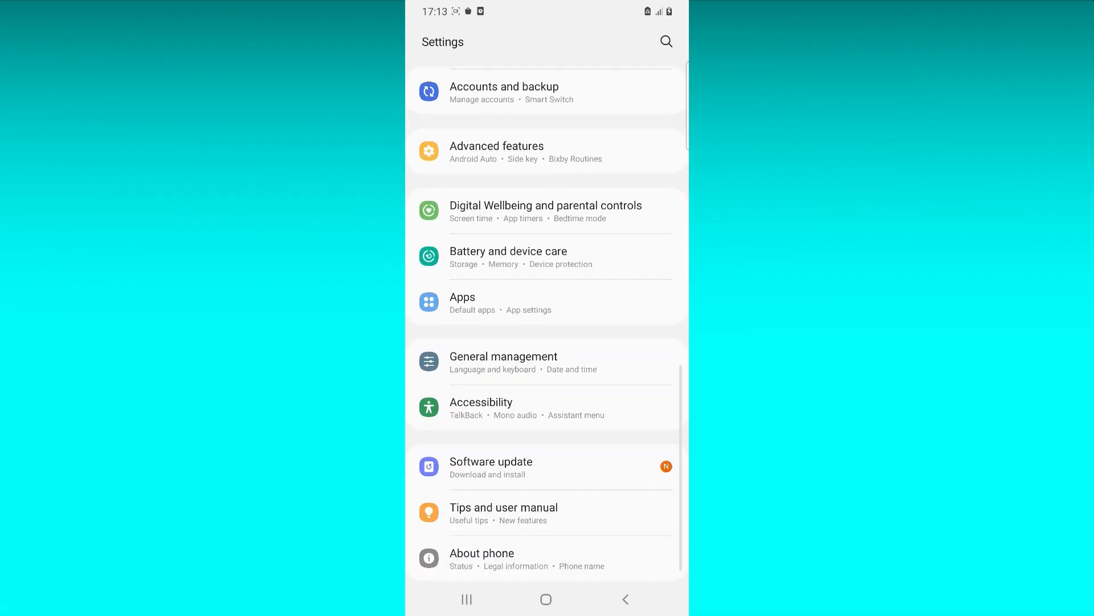
click(481, 553)
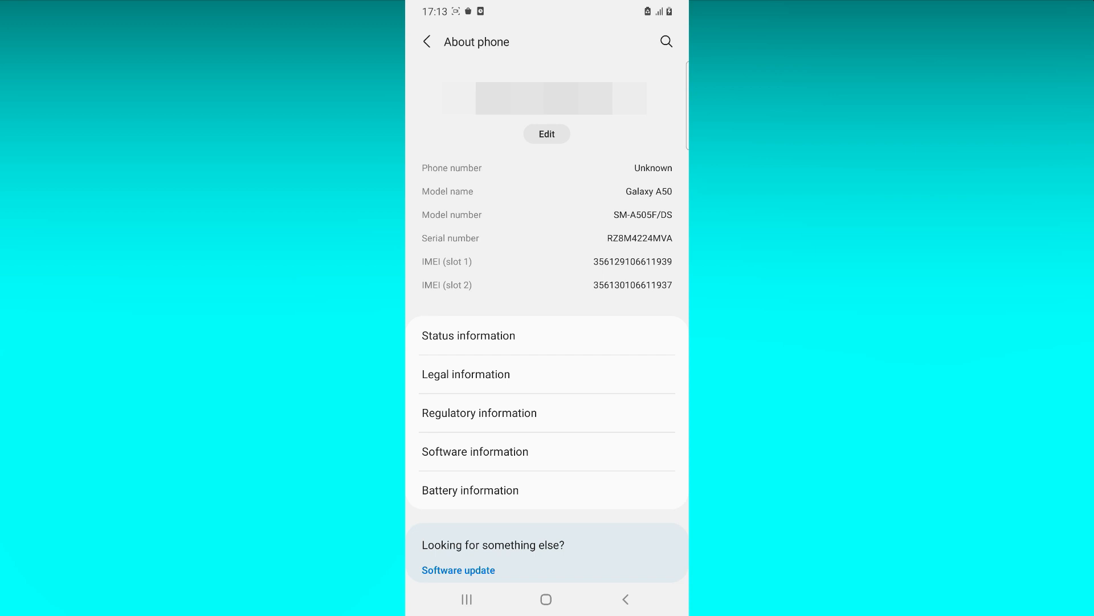
click(474, 451)
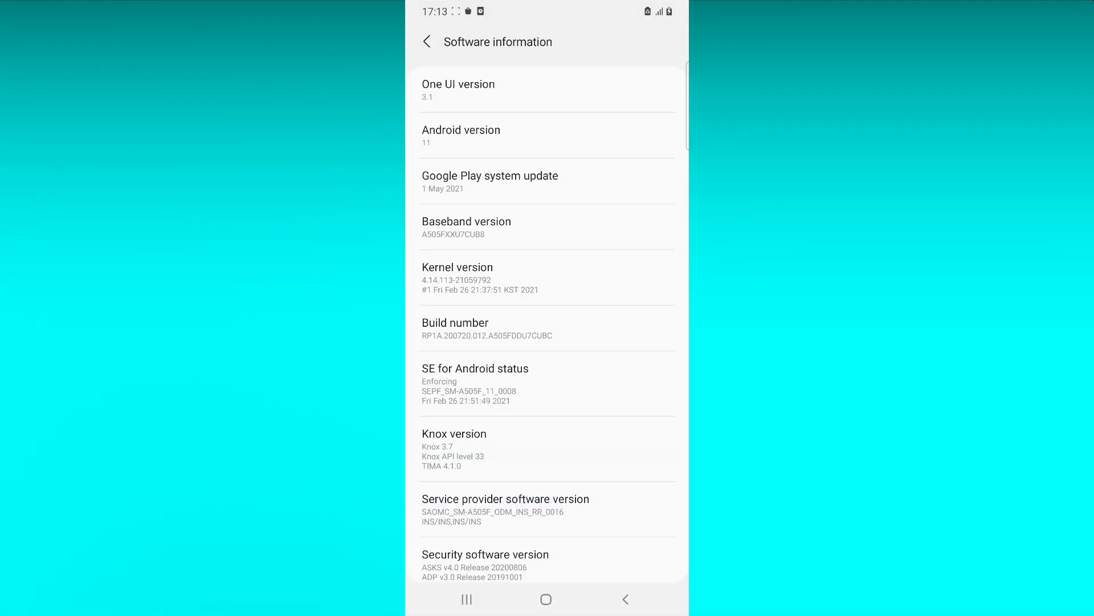
Step: Tap Build number until developer mode enables, then return to About phone
click(512, 328)
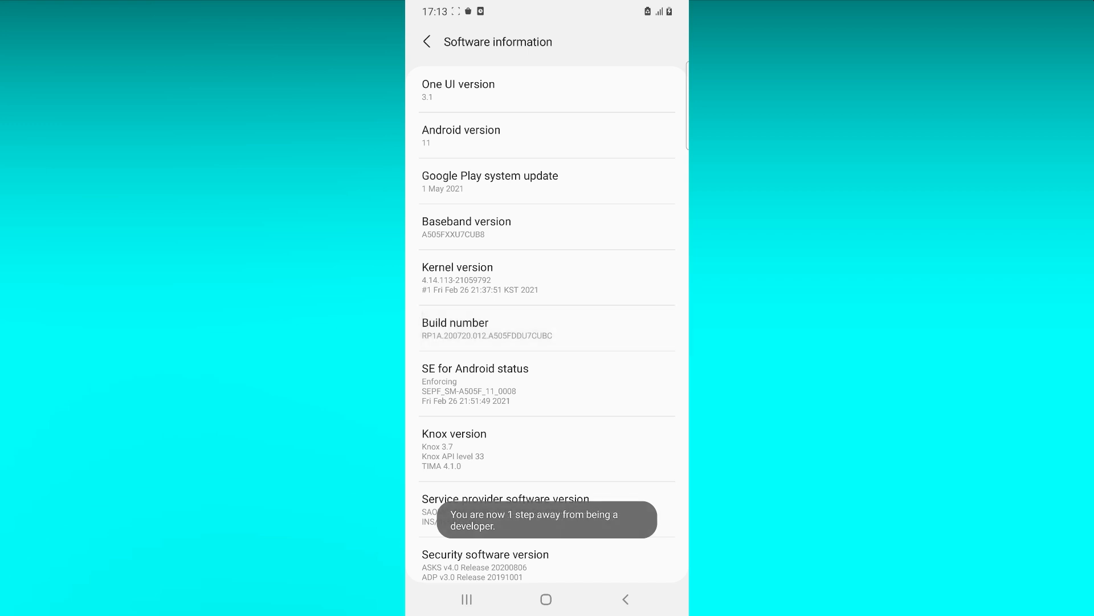
click(456, 329)
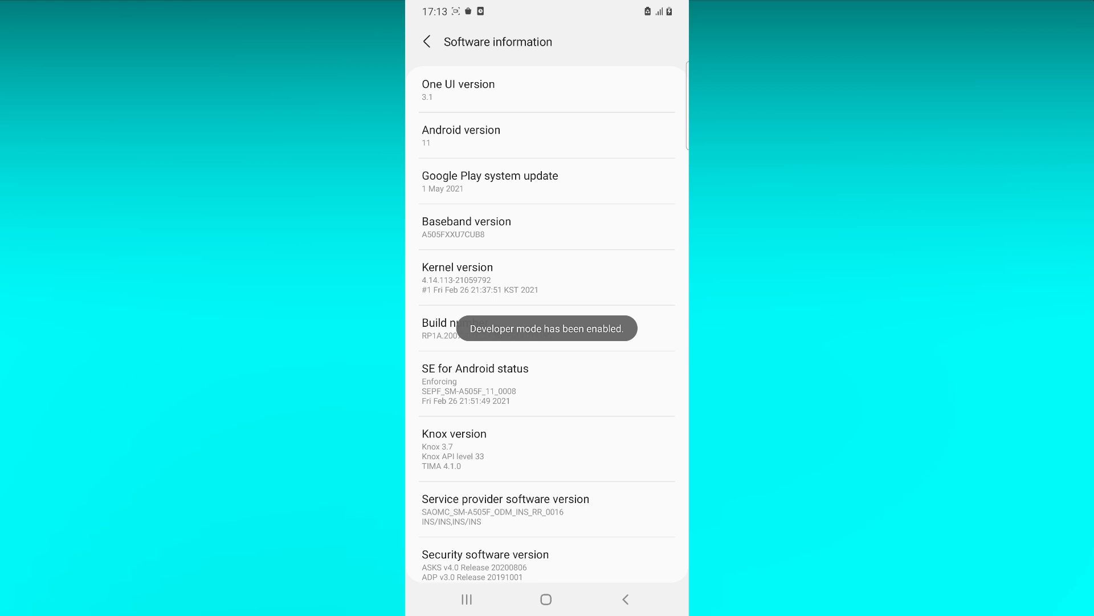
click(426, 41)
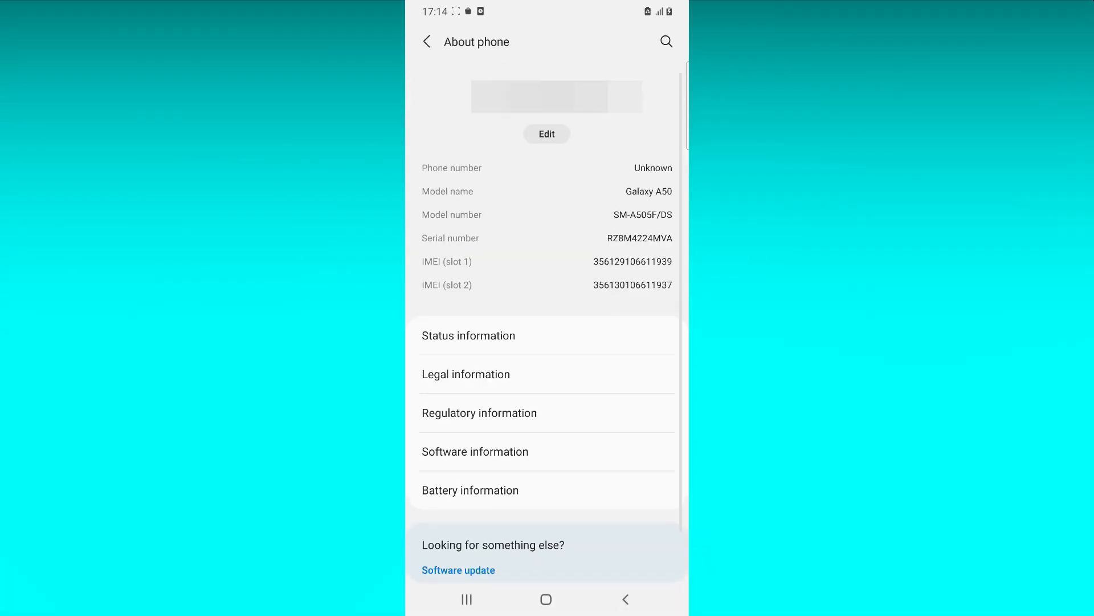
Step: Return to the main Settings list and enter Developer options
click(429, 41)
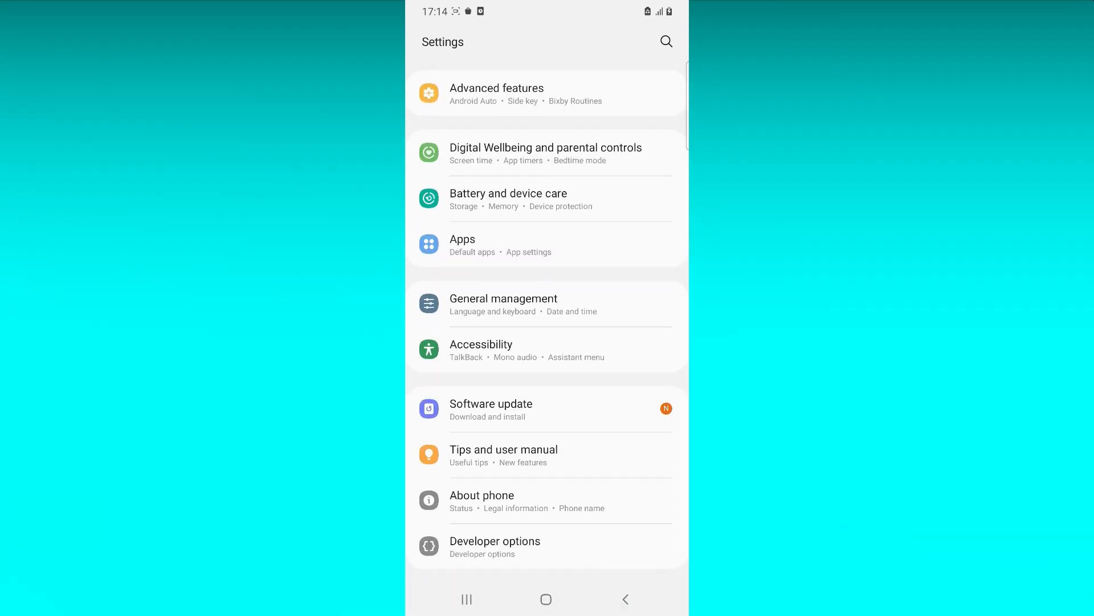
click(495, 544)
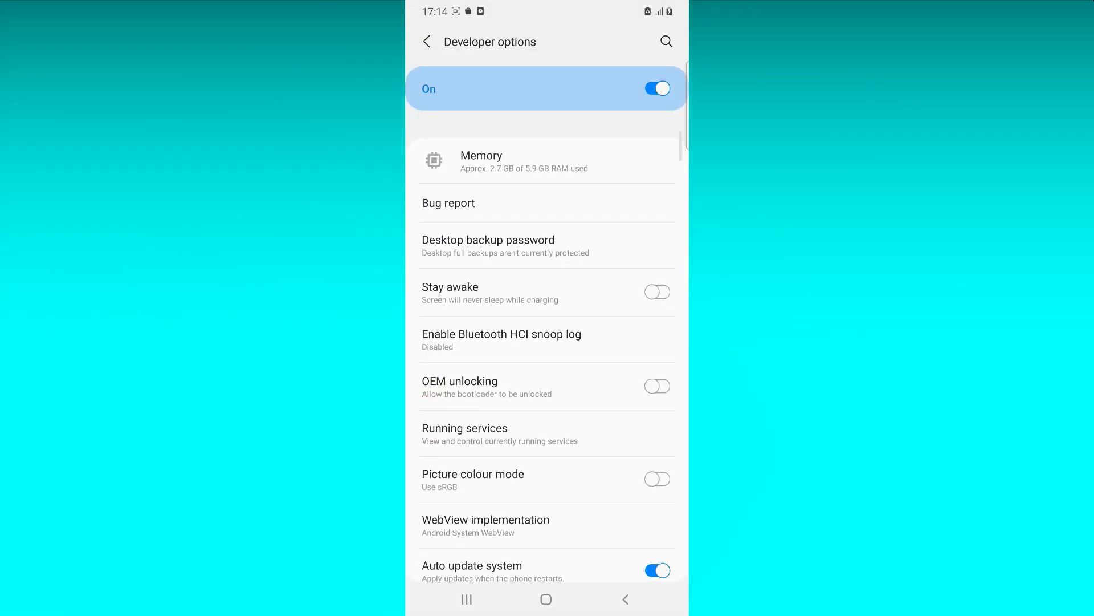
scroll(down, 3)
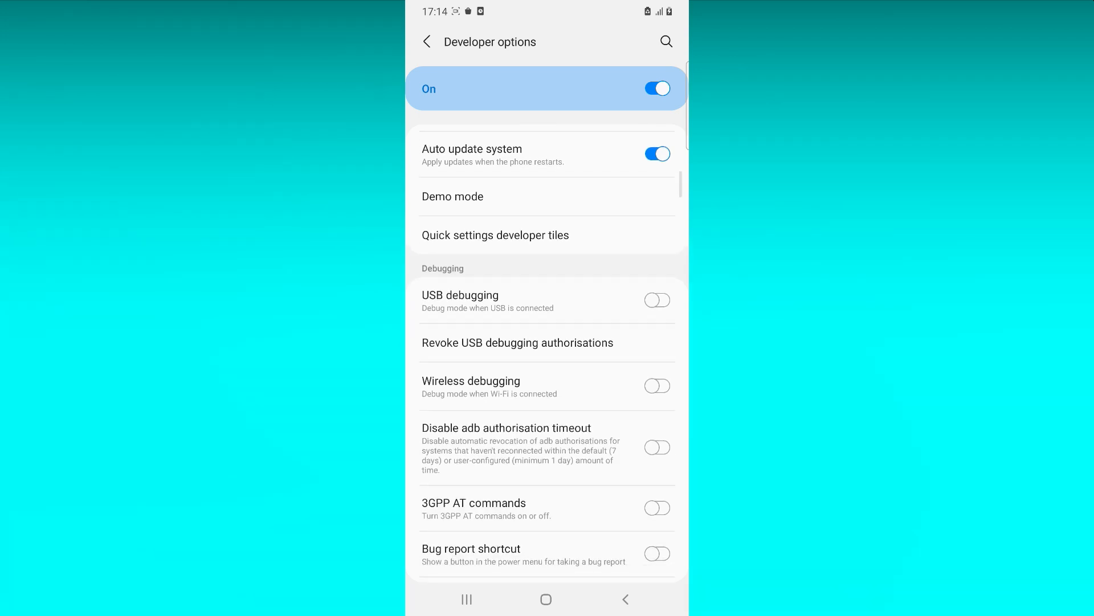
Step: Switch USB debugging on, confirm it, and allow this computer's RSA fingerprint
click(657, 299)
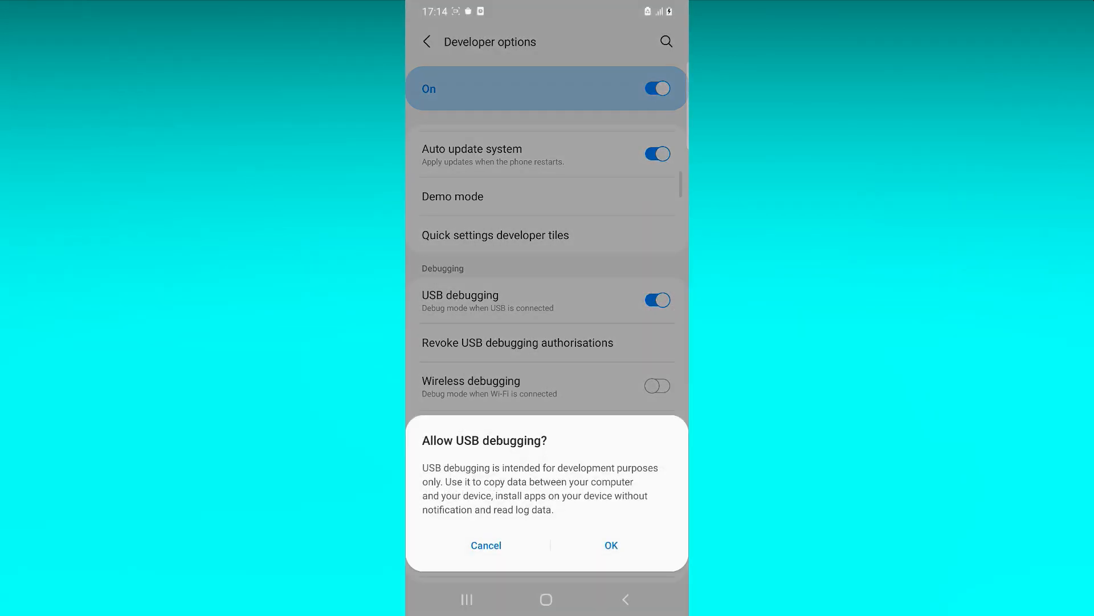
click(611, 545)
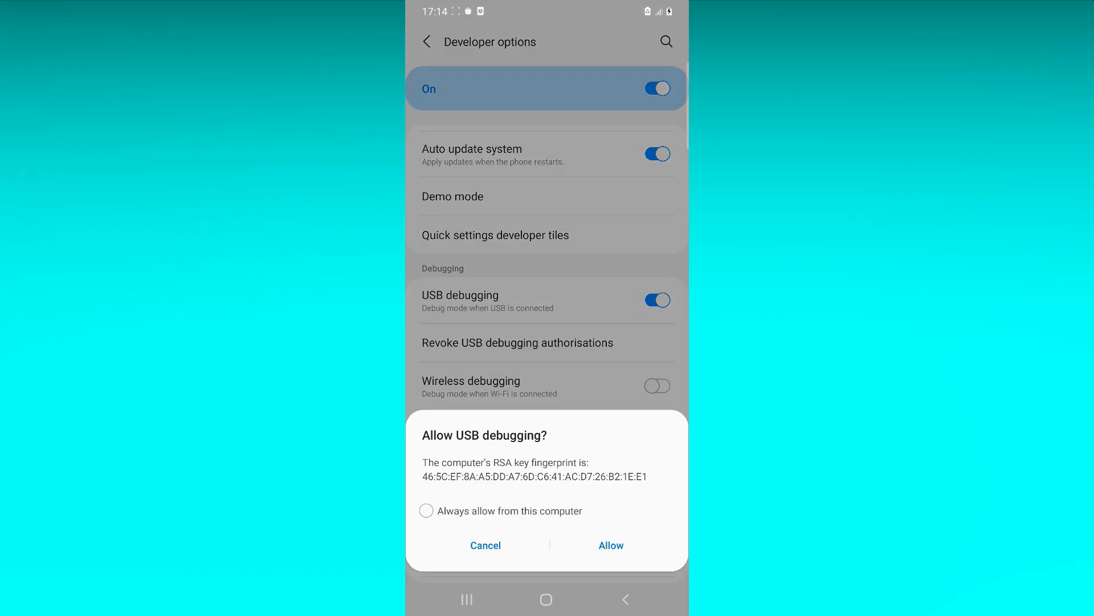
click(610, 545)
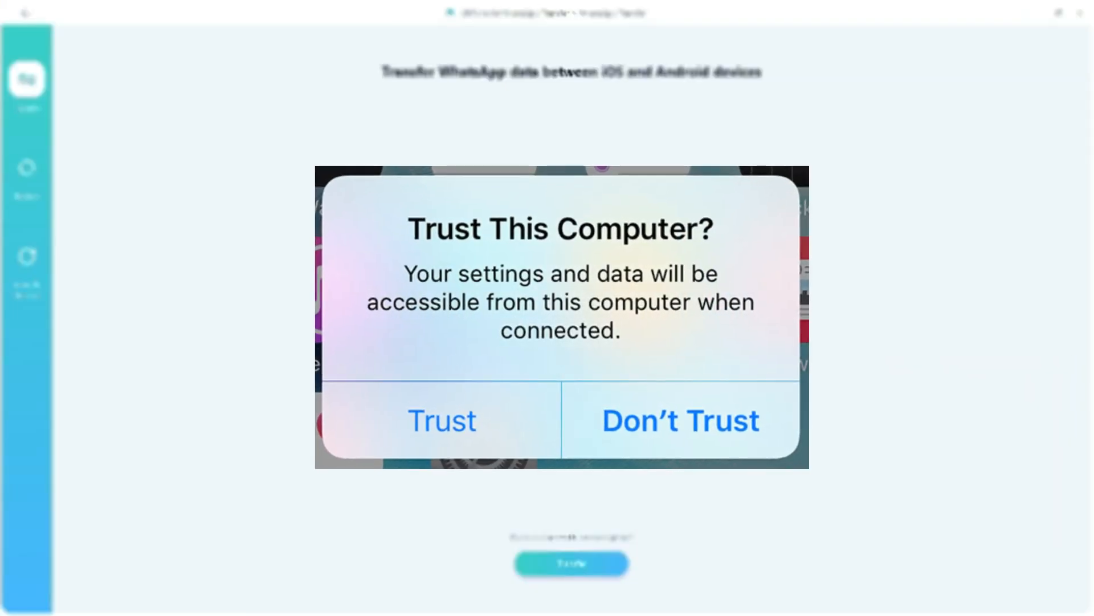
Step: Choose Trust on the iPhone's 'Trust This Computer?' prompt
click(441, 419)
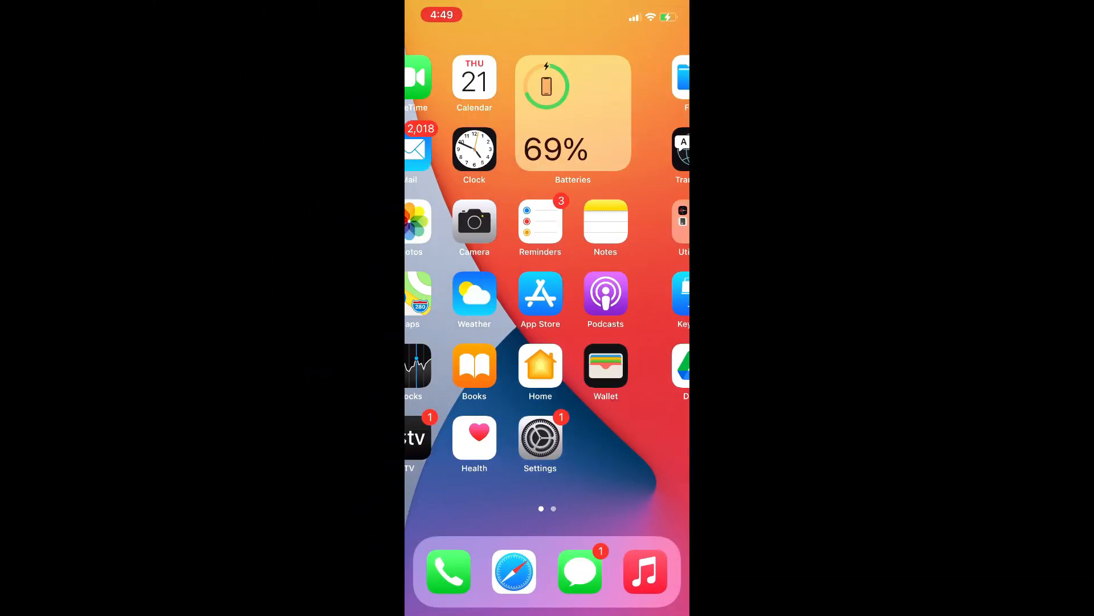
Step: Navigate iOS Settings > Apple ID > Find My > Find My iPhone
click(540, 438)
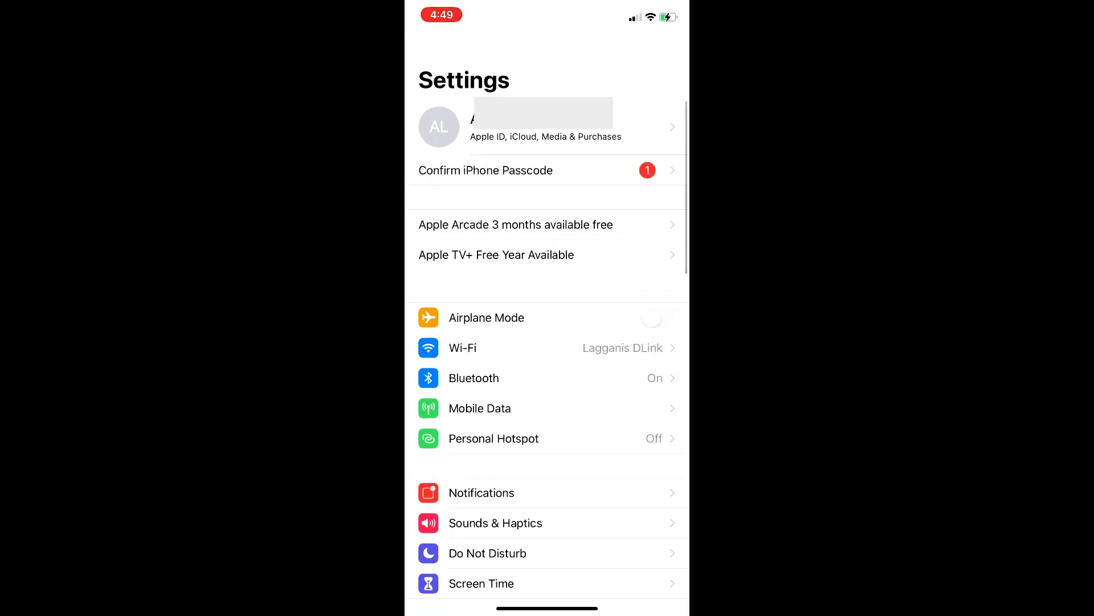
click(544, 127)
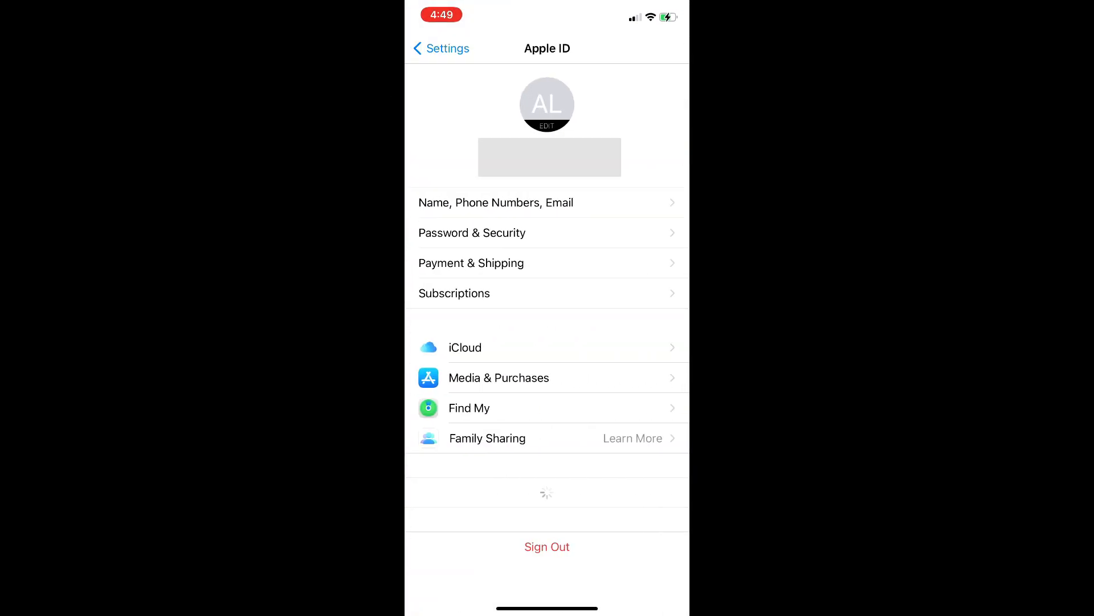
click(470, 409)
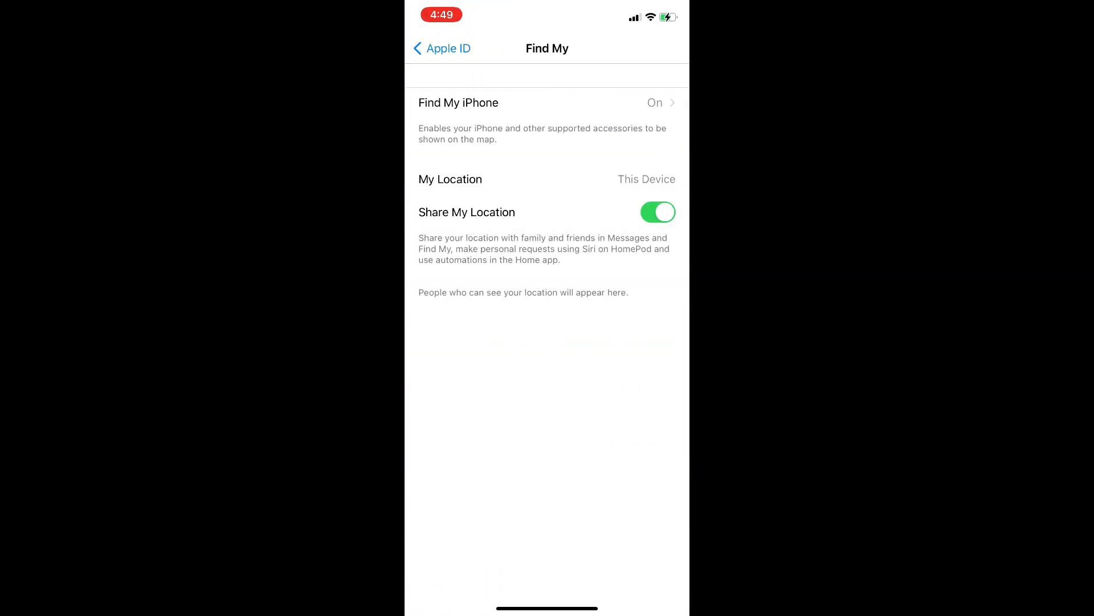
click(459, 102)
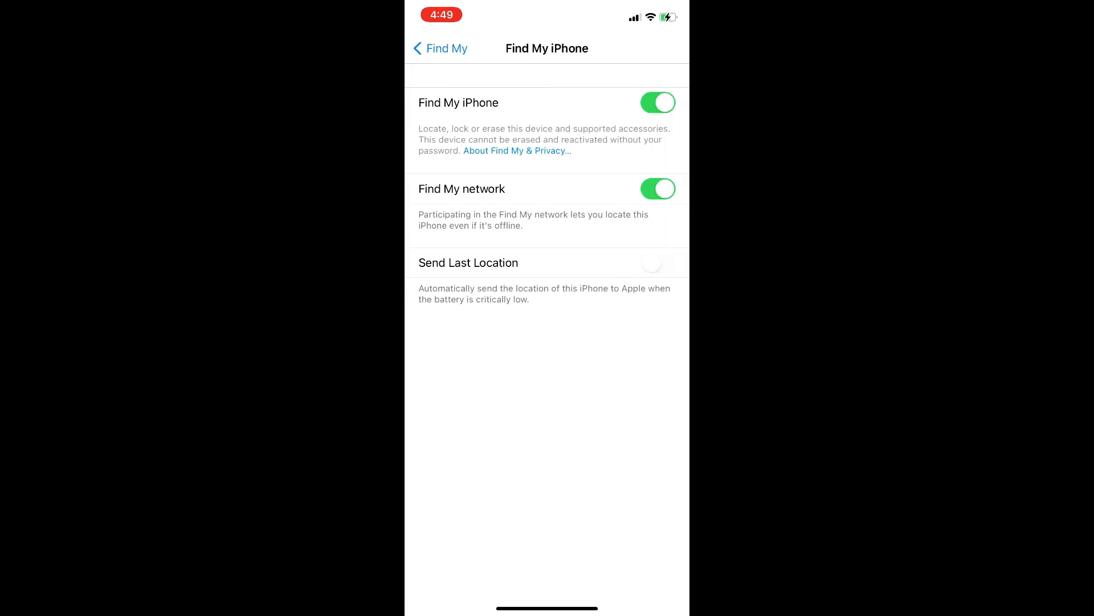
Step: Turn off Find My iPhone and confirm with the Apple ID password
click(657, 102)
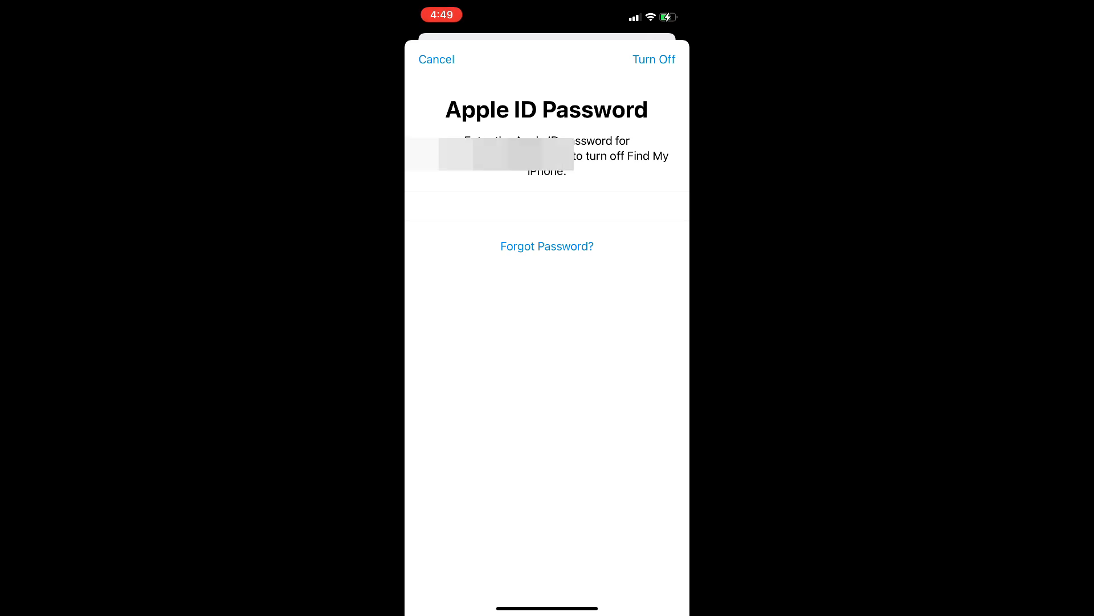
click(654, 59)
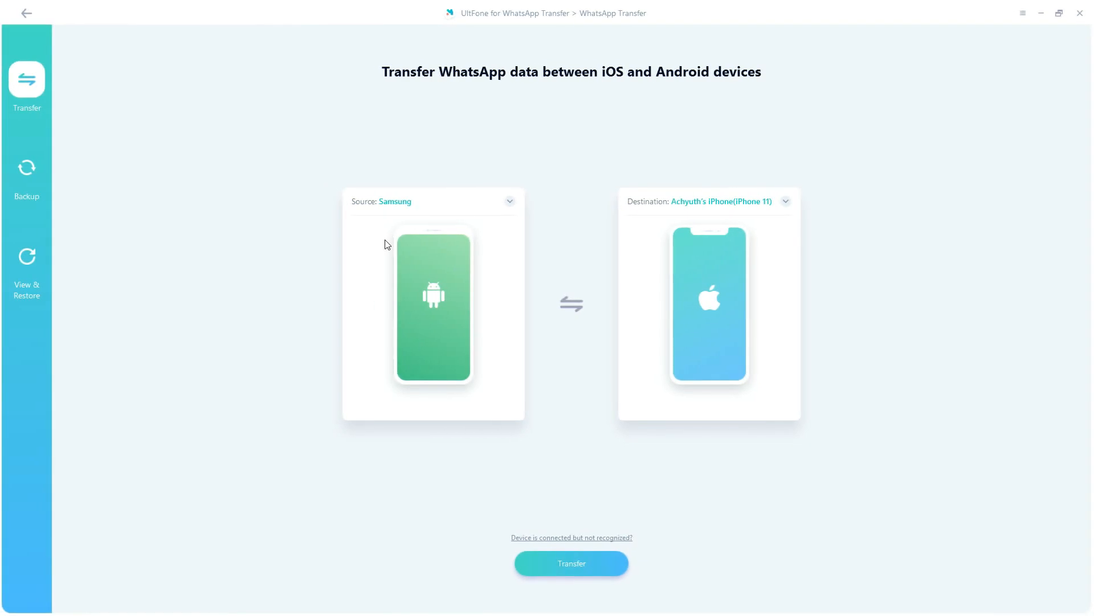
mouse_move(747, 315)
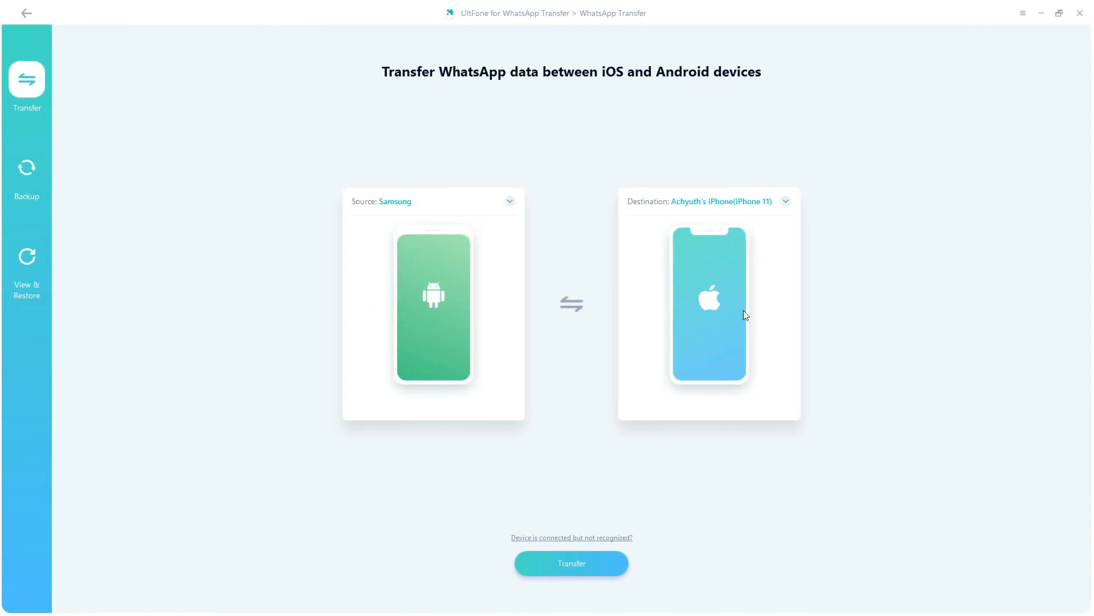
mouse_move(697, 262)
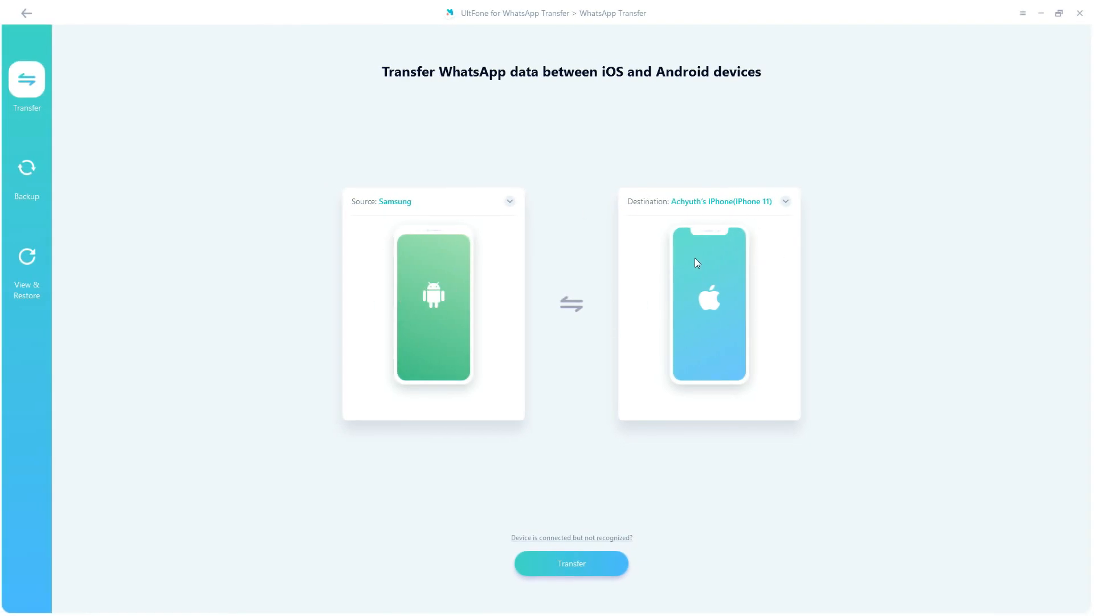
mouse_move(575, 321)
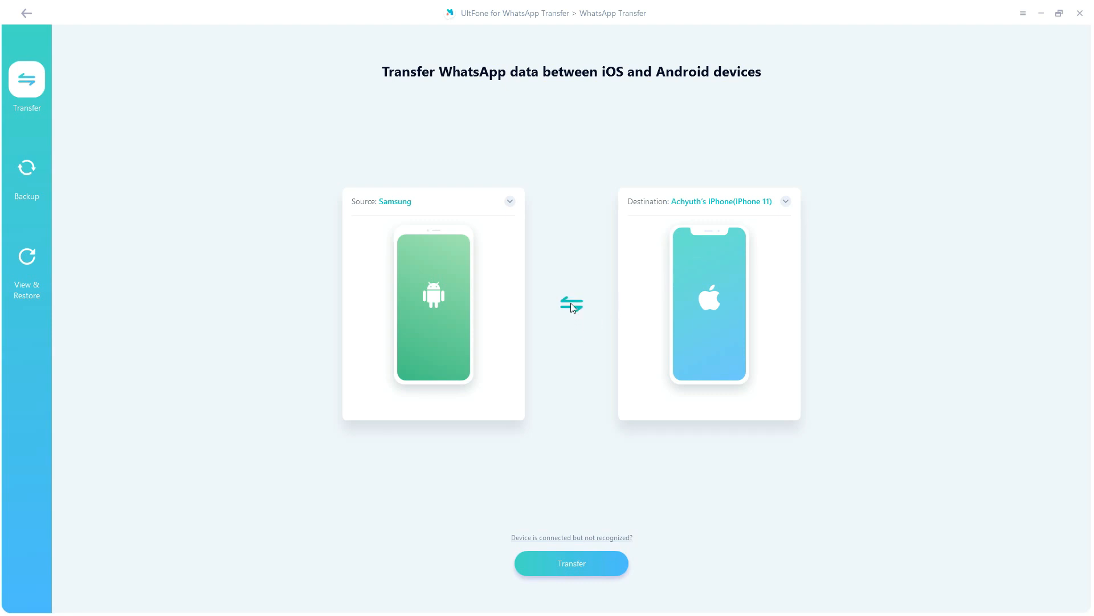
Step: Keep Samsung as Source and iPhone 11 as Destination, then start the Transfer
click(571, 303)
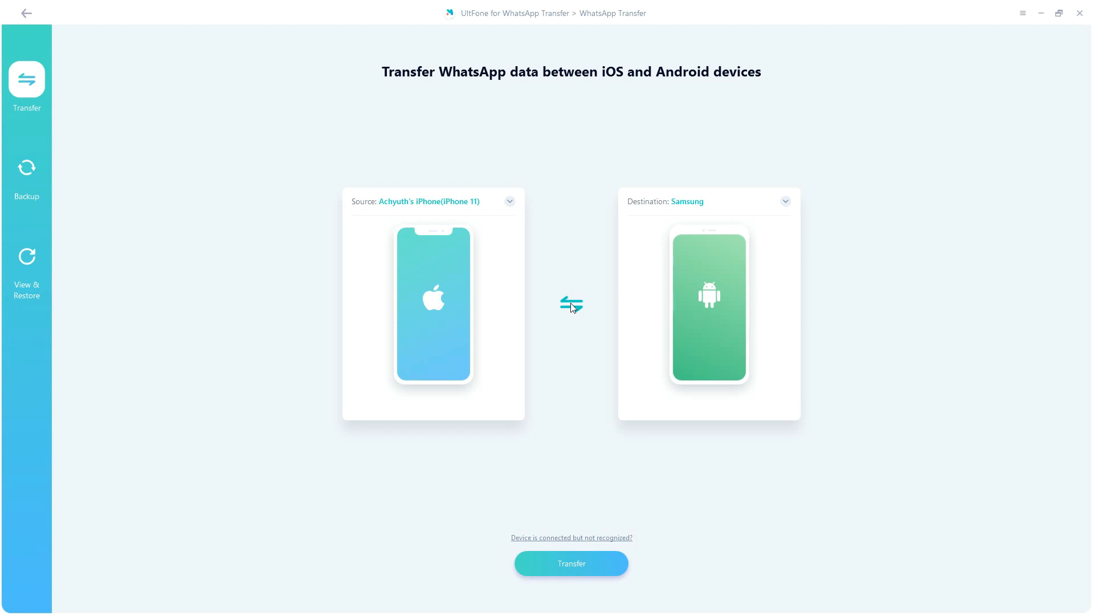
click(573, 304)
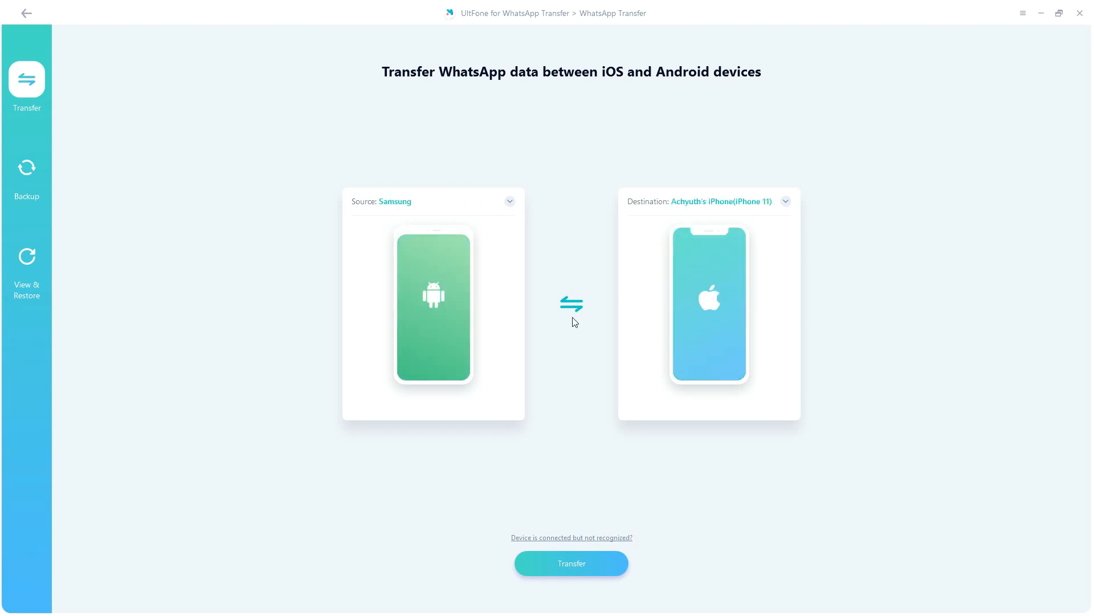
mouse_move(465, 345)
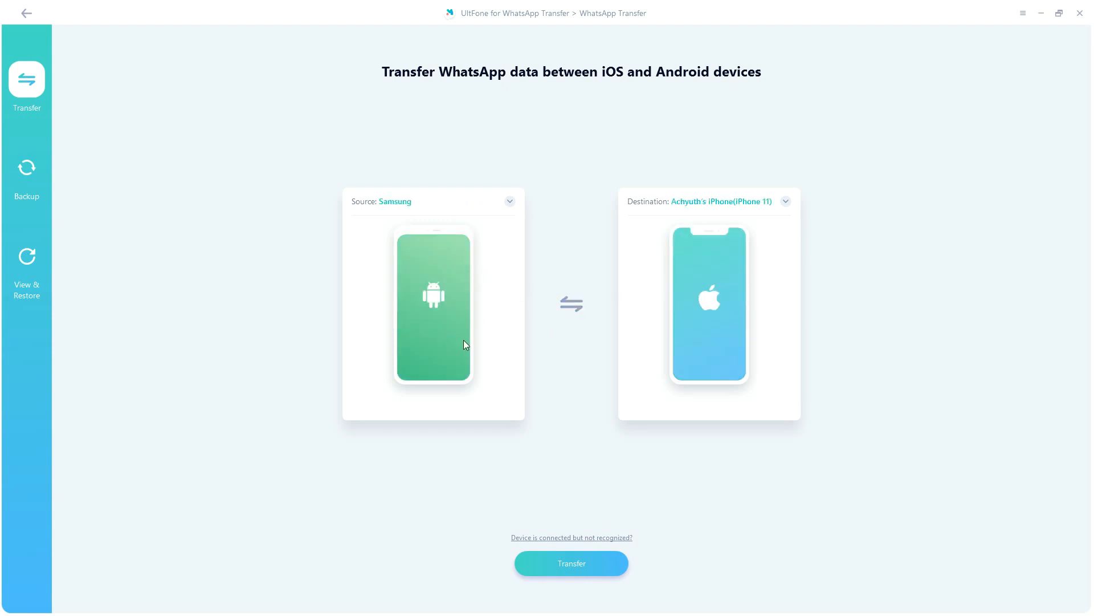
mouse_move(724, 294)
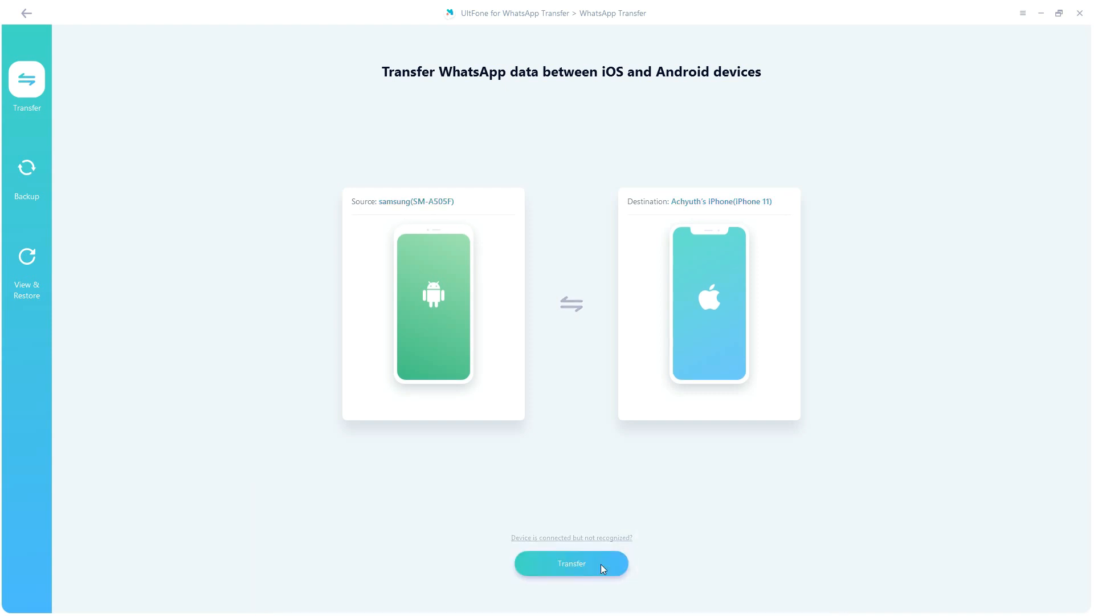
click(572, 563)
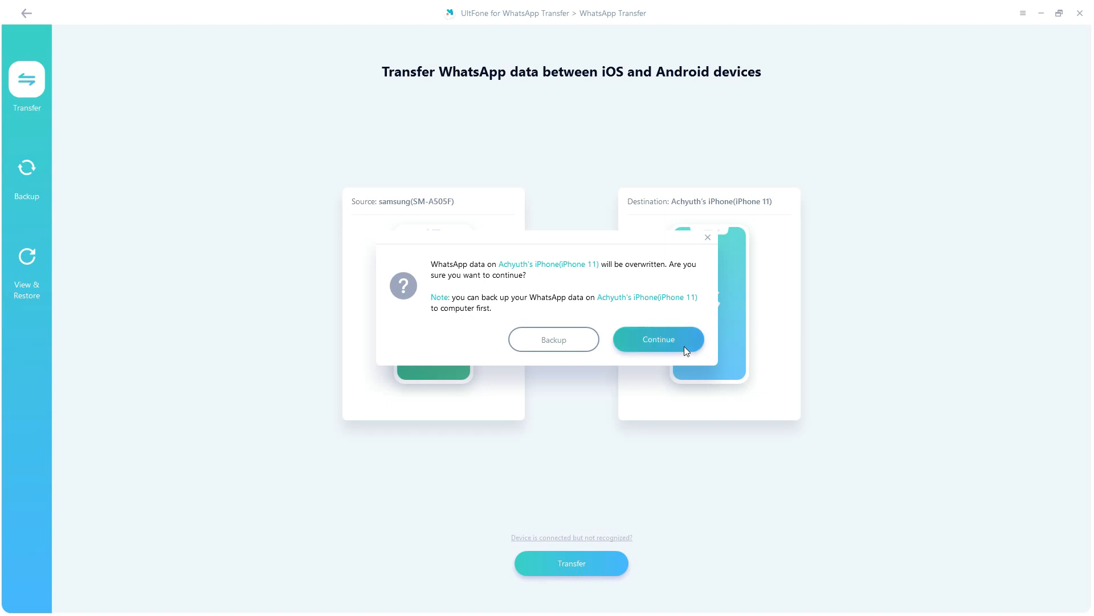
Step: Accept overwriting the iPhone's WhatsApp data and continue with 'Create new backup'
click(659, 339)
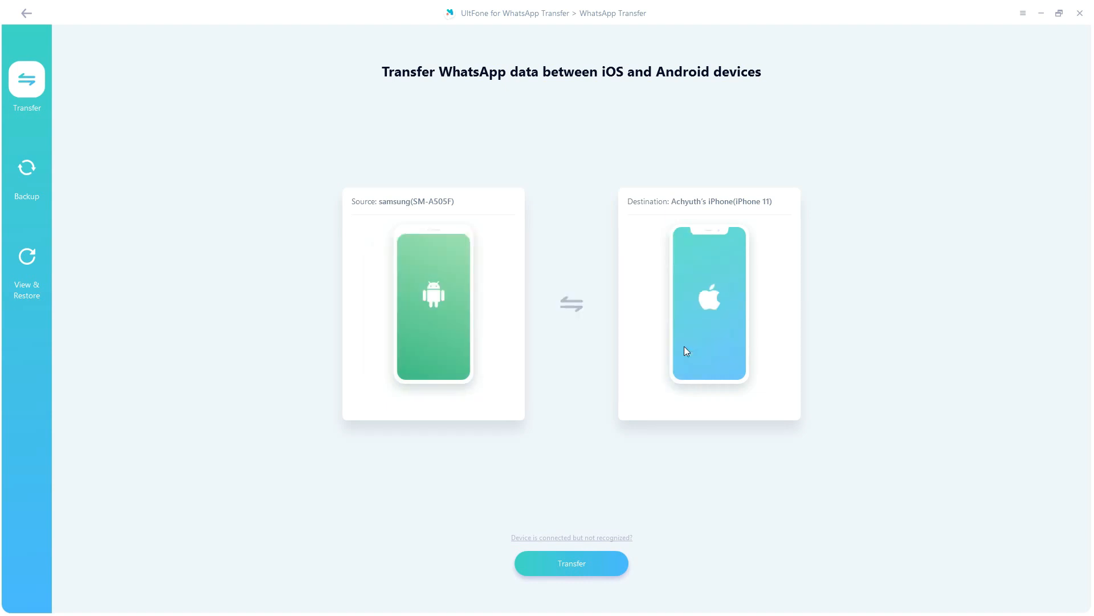
click(572, 563)
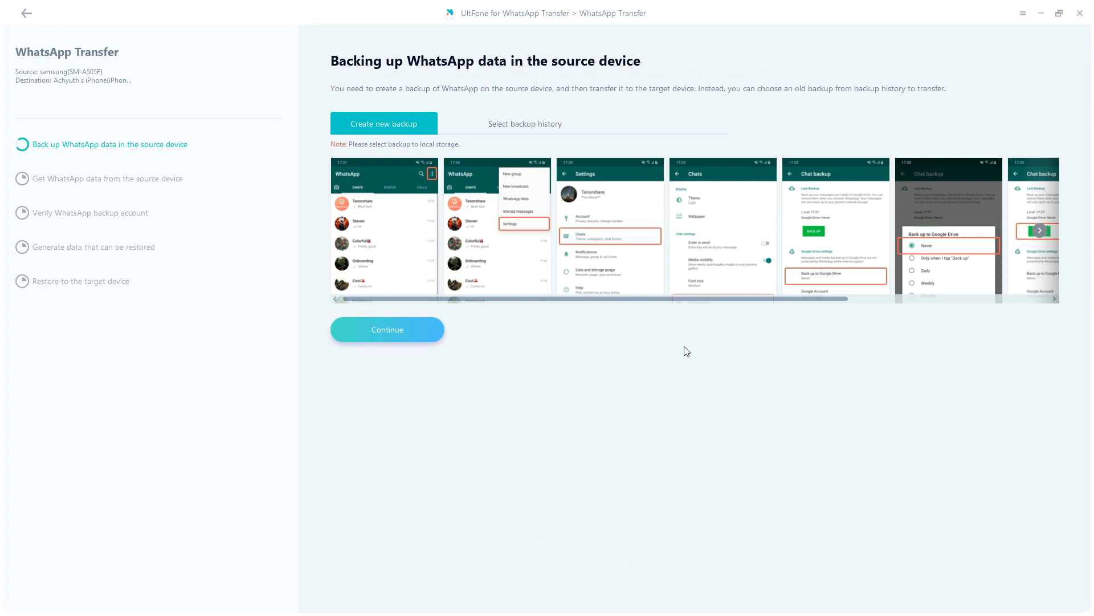
mouse_move(648, 350)
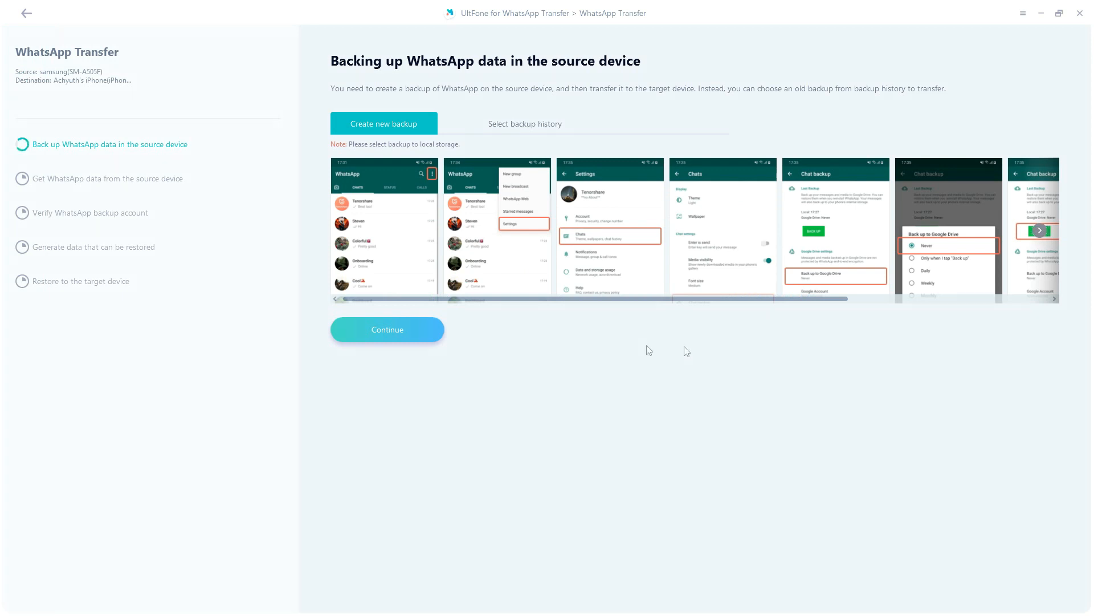
mouse_move(465, 356)
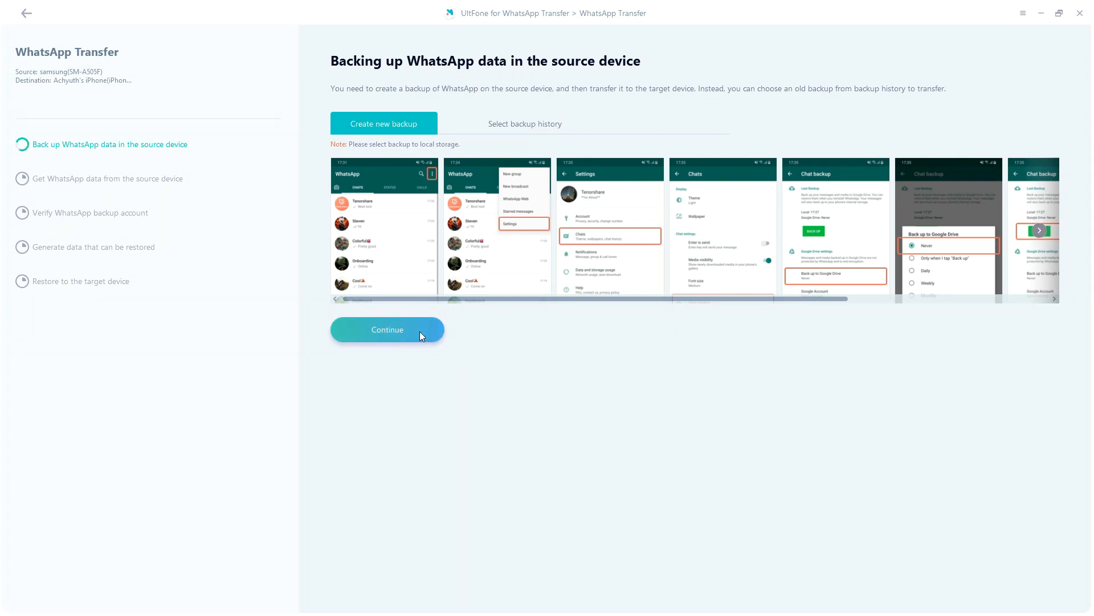
click(388, 330)
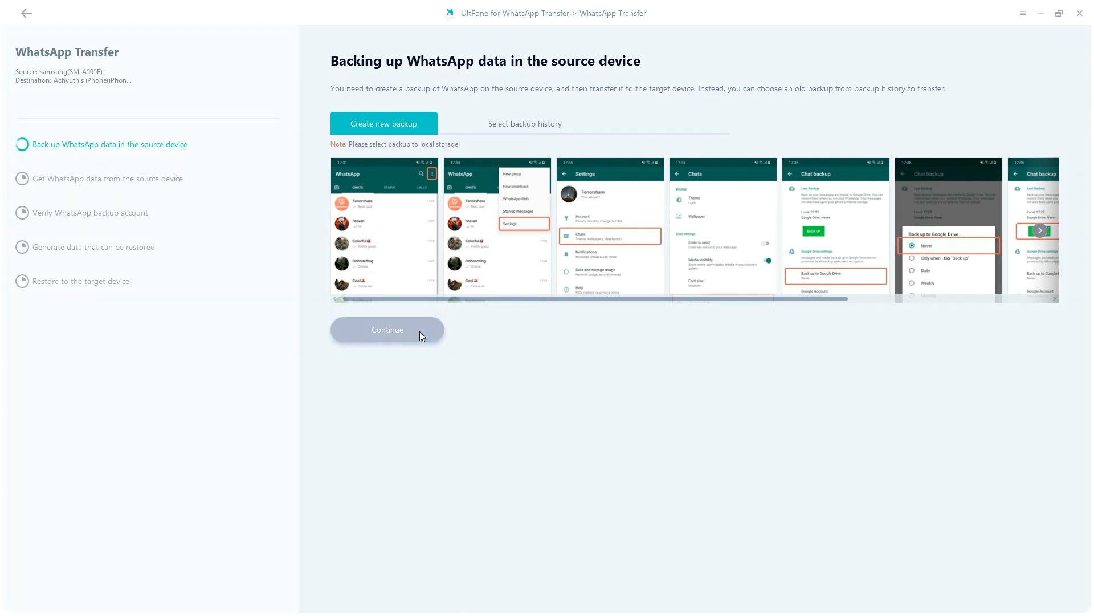
click(387, 329)
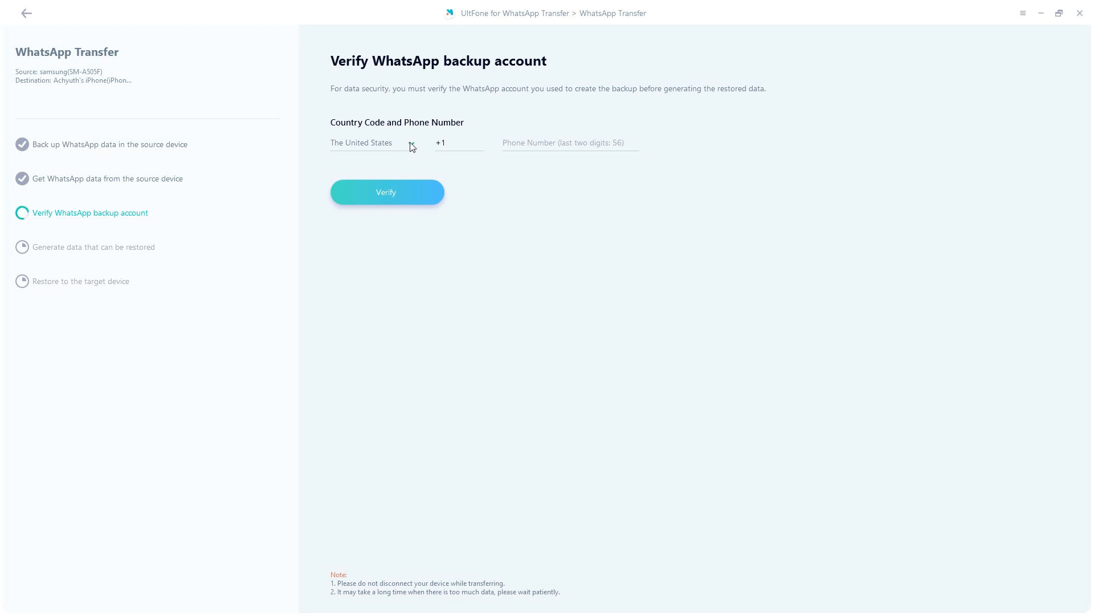
Step: Submit the India +91 backup number and accept receiving the code by text
click(374, 142)
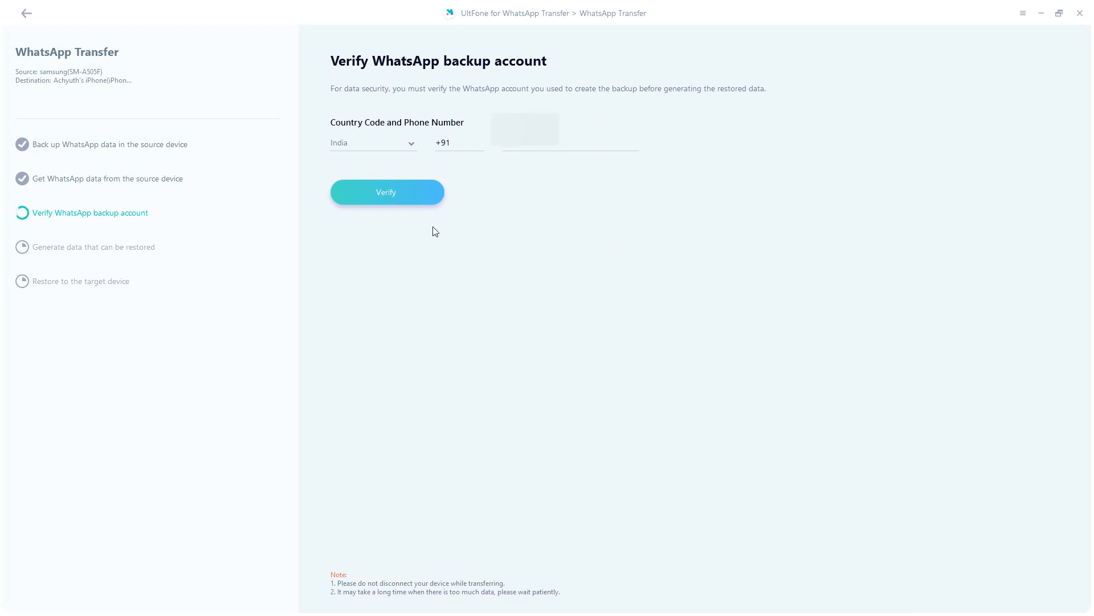
click(388, 192)
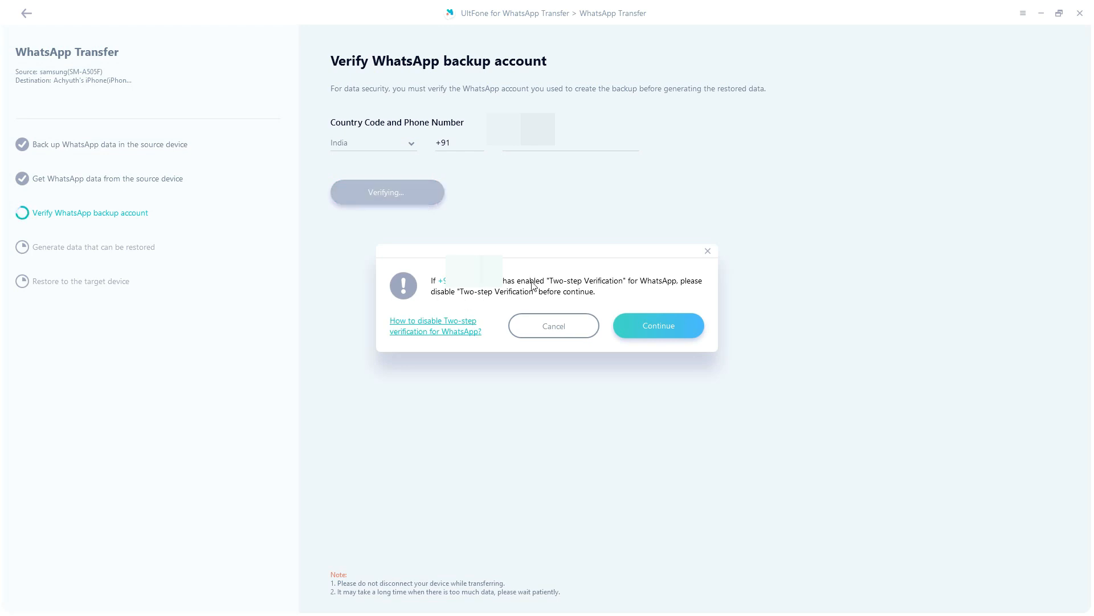
mouse_move(588, 303)
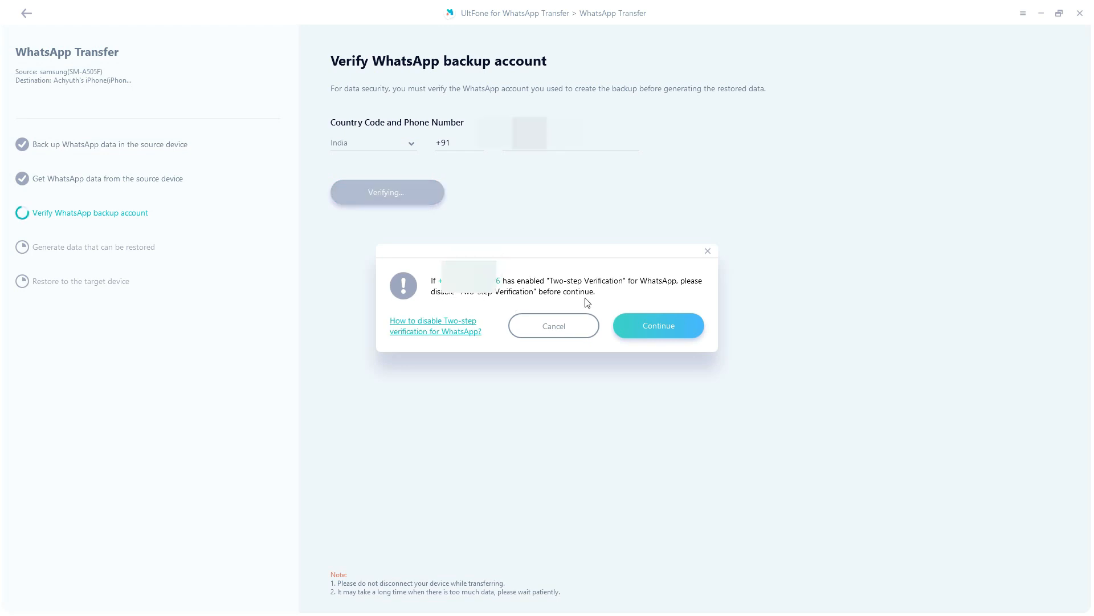
click(659, 326)
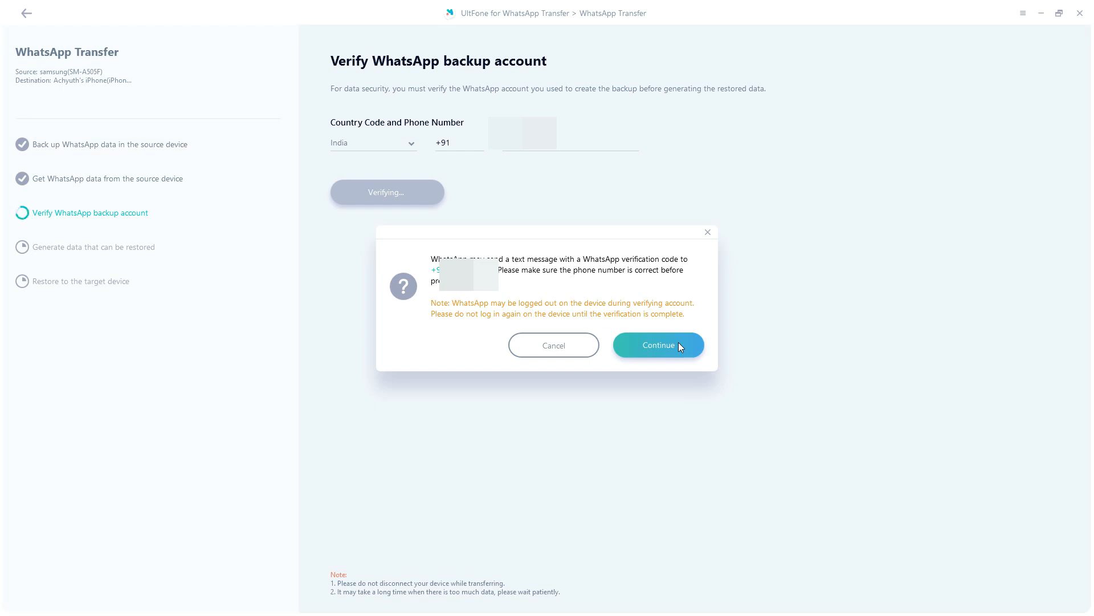
click(659, 345)
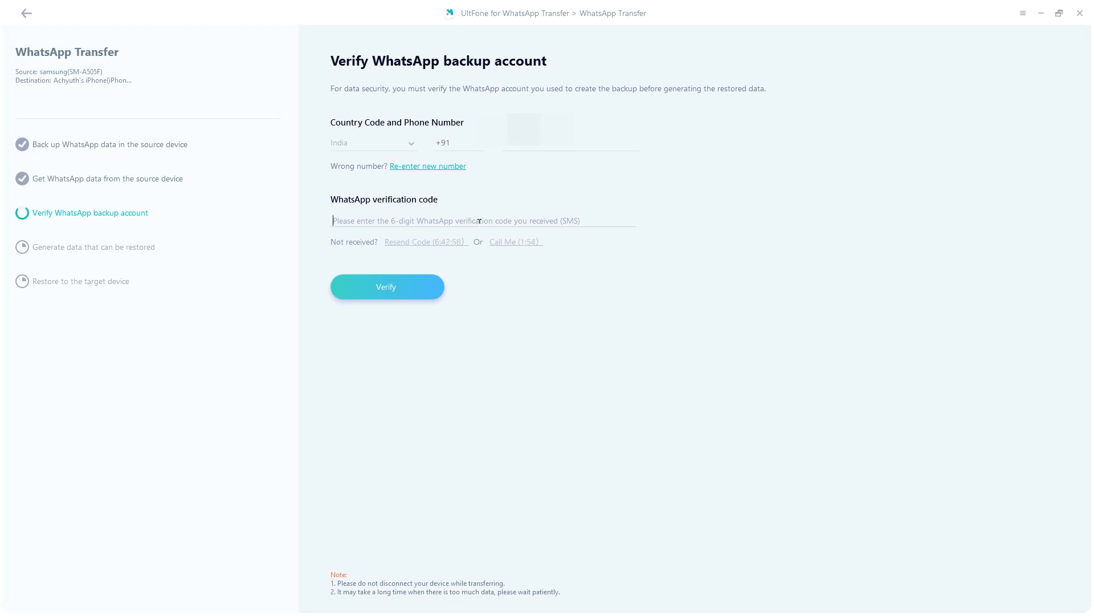
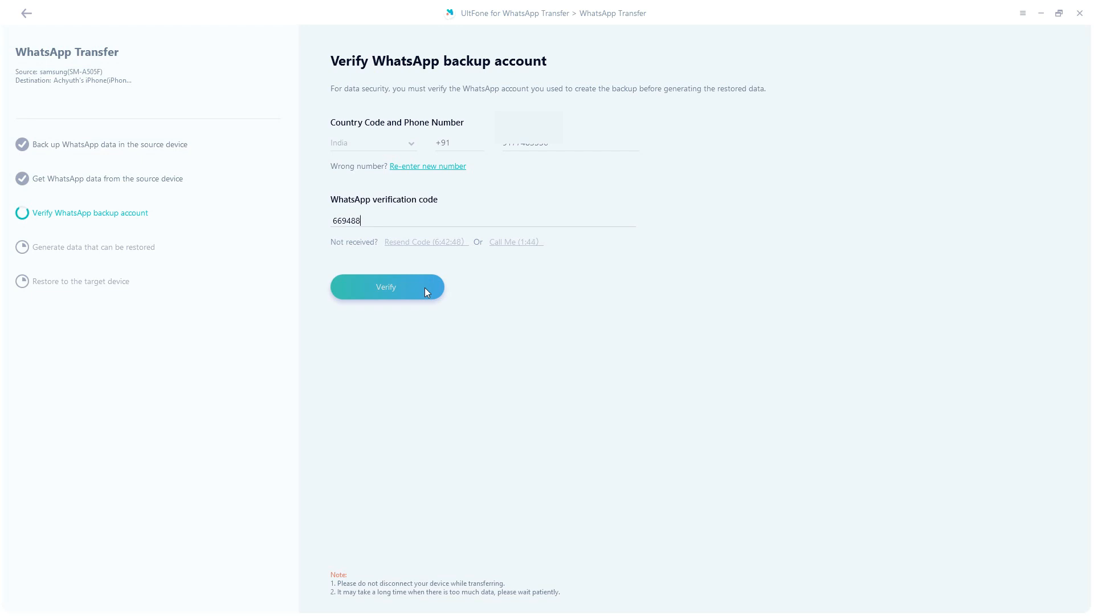
click(386, 287)
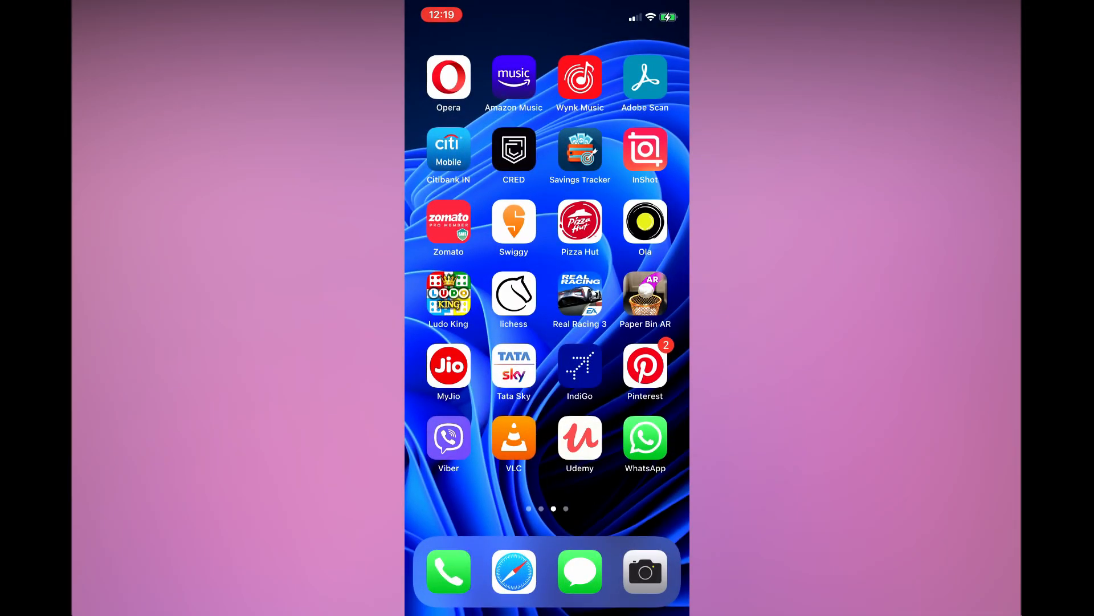
Step: Start WhatsApp setup on the iPhone, accept the terms and confirm the phone number
click(646, 438)
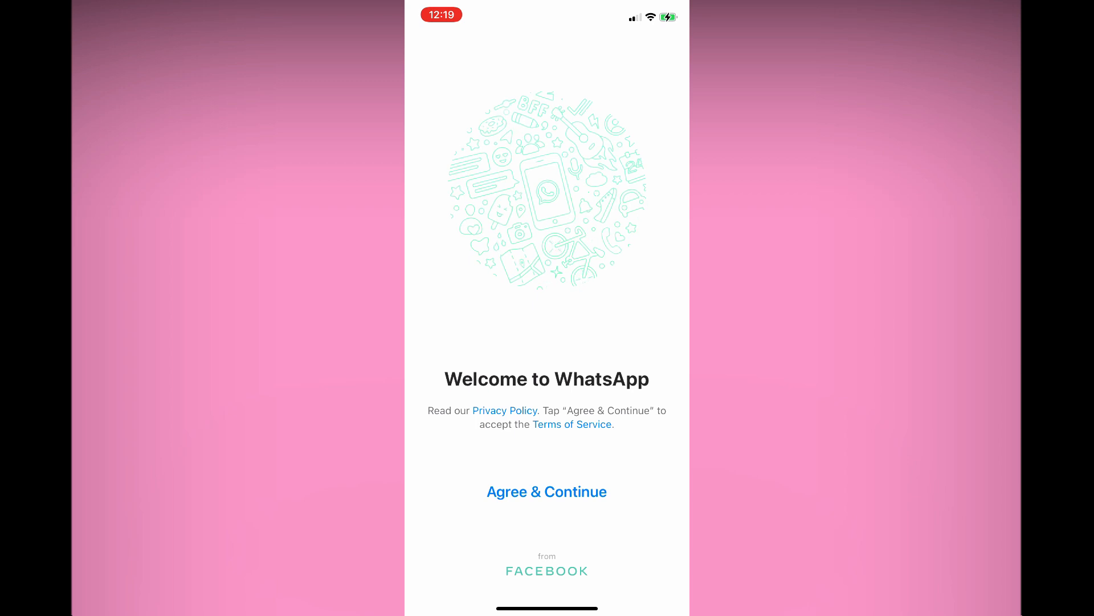
click(547, 492)
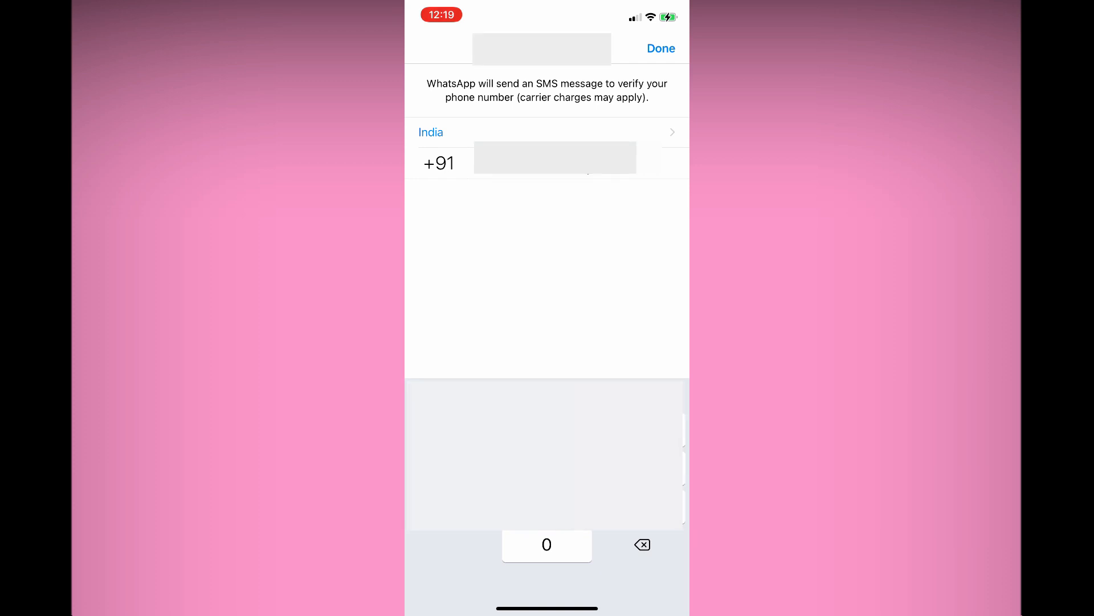
click(661, 48)
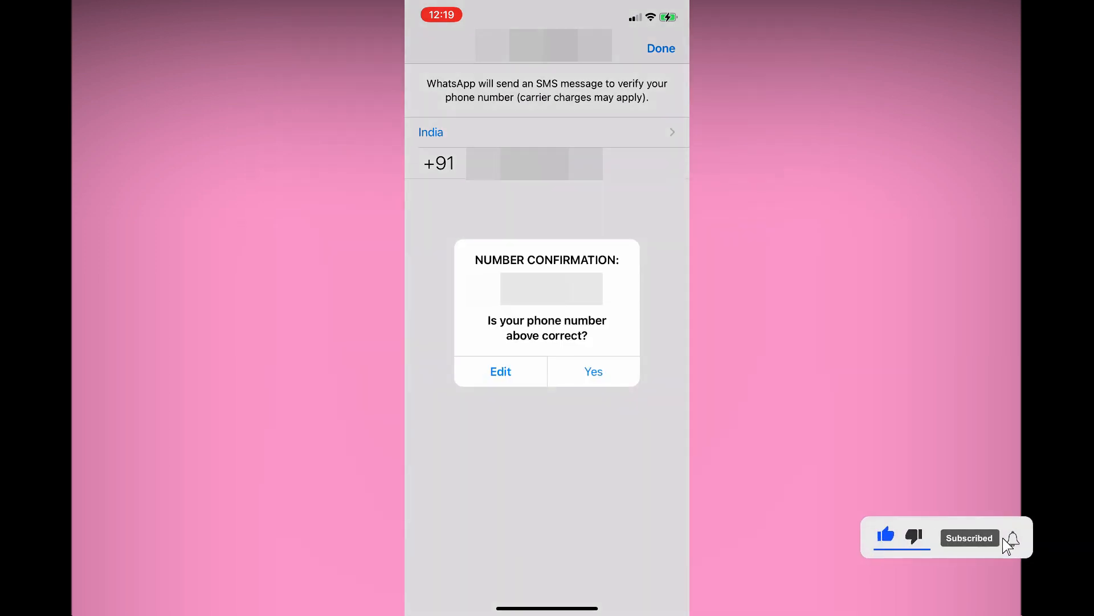
click(593, 372)
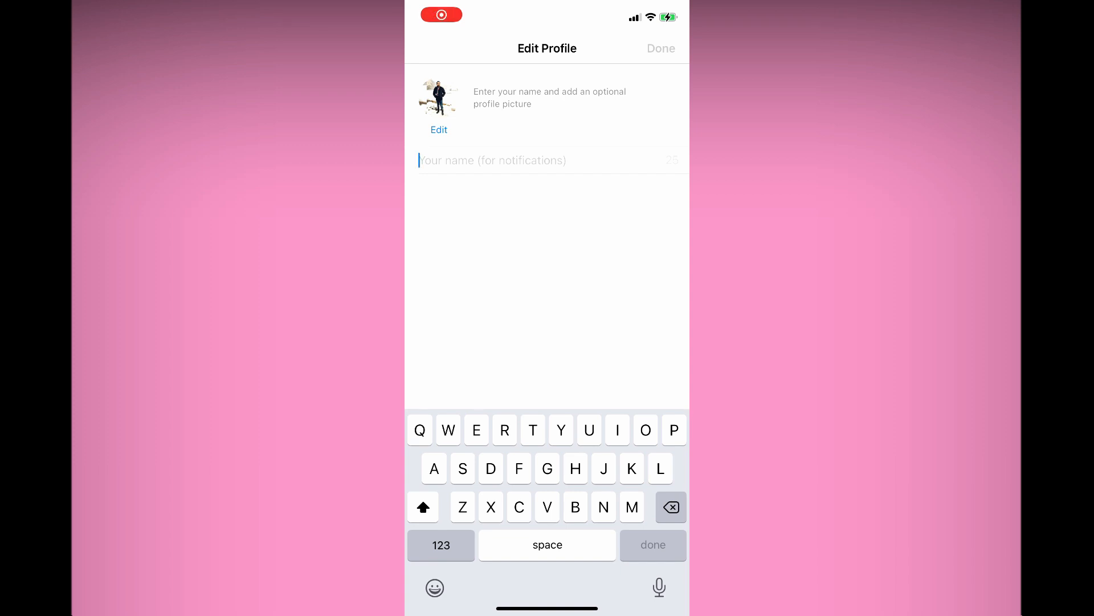
Step: Save the profile name 'Mr' and scroll the transferred chats down to Rose's conversation
text(Mr ASquare T)
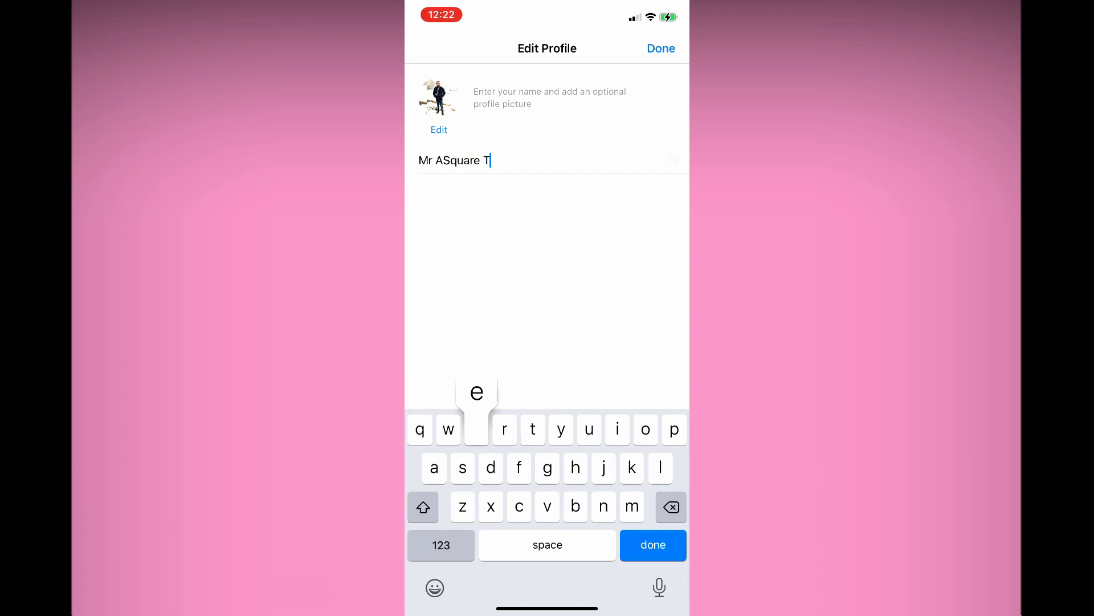
click(661, 48)
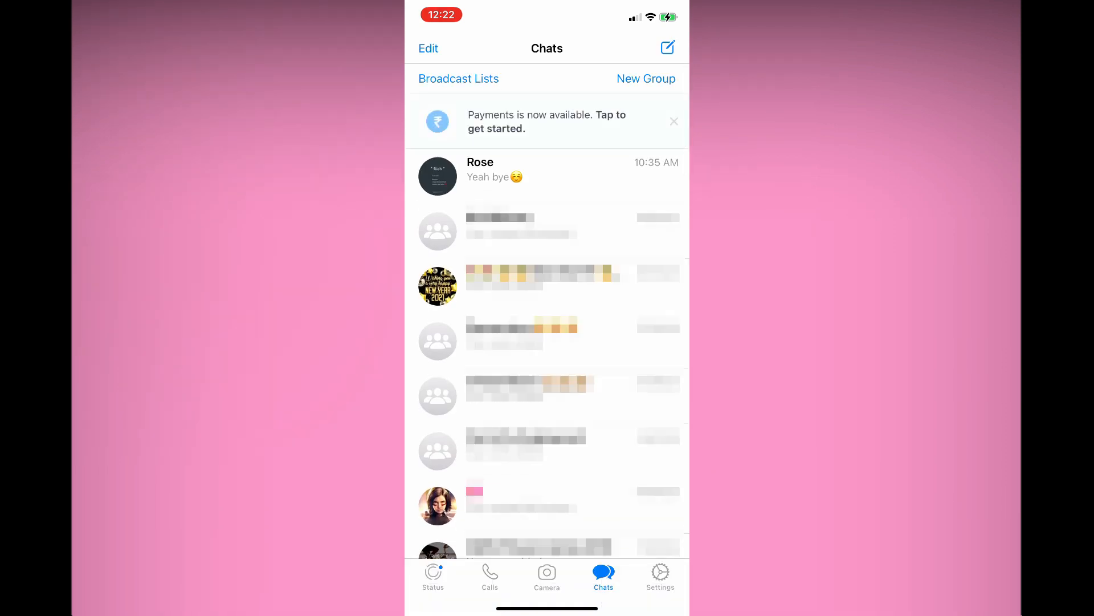
scroll(down, 3)
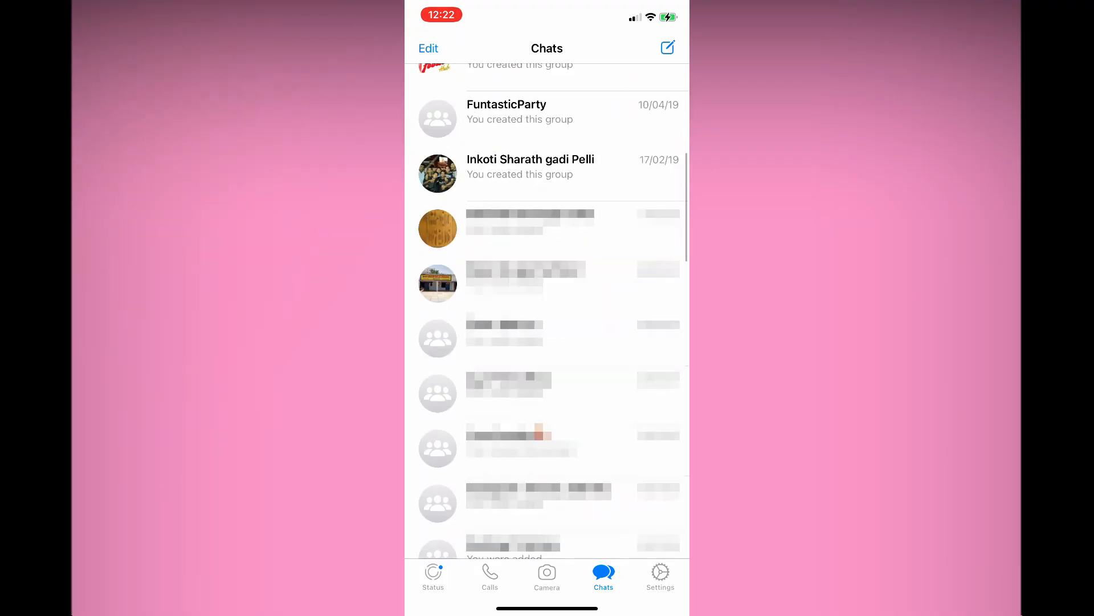
scroll(down, 3)
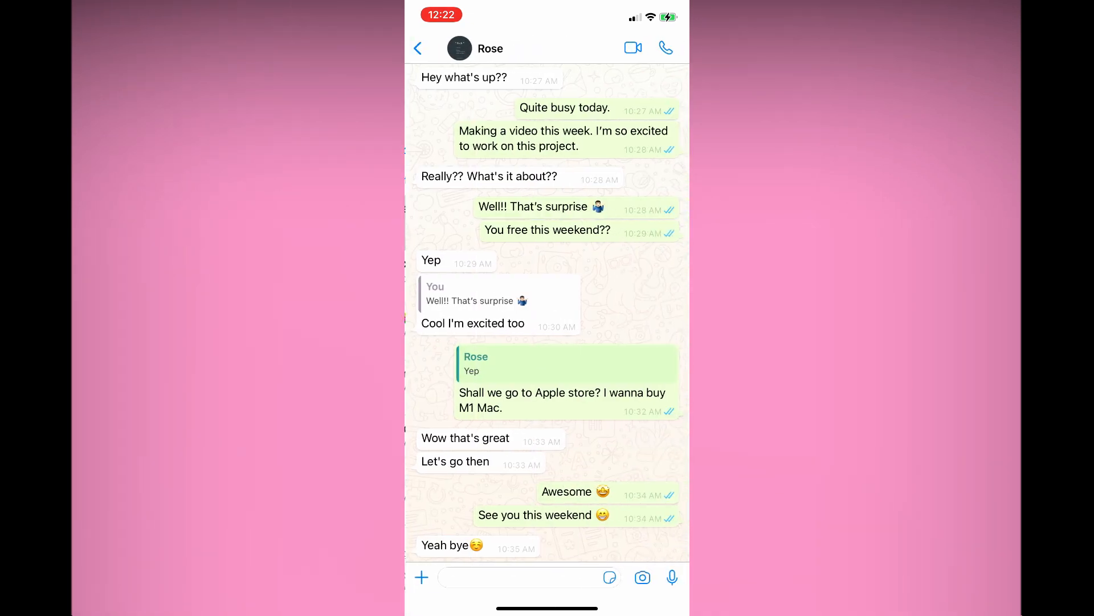
scroll(down, 3)
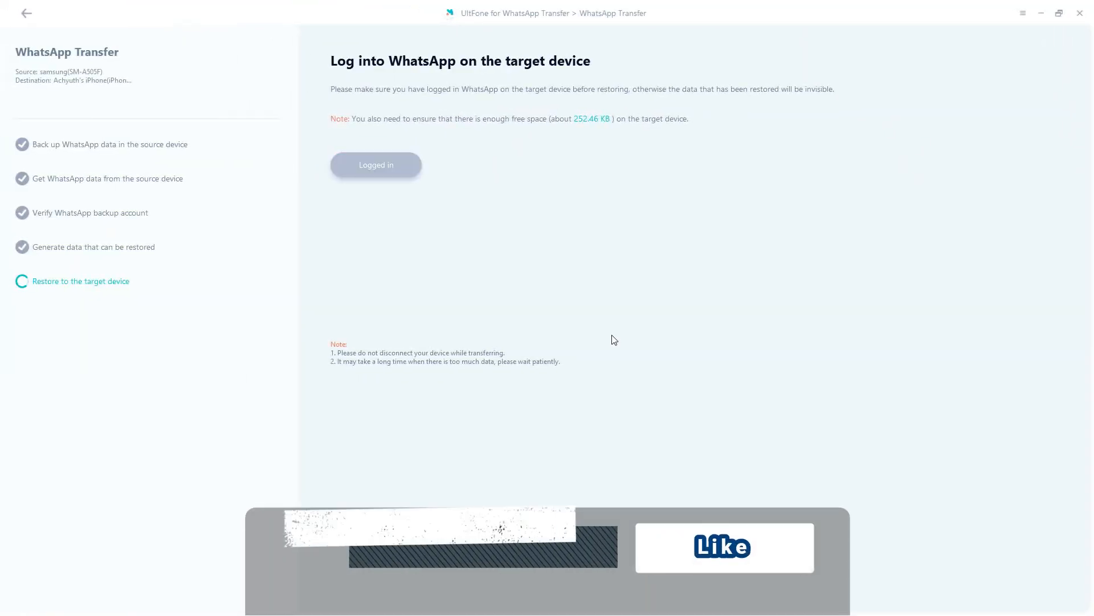
Step: Mark WhatsApp as logged in on the target iPhone so restoring begins
click(376, 164)
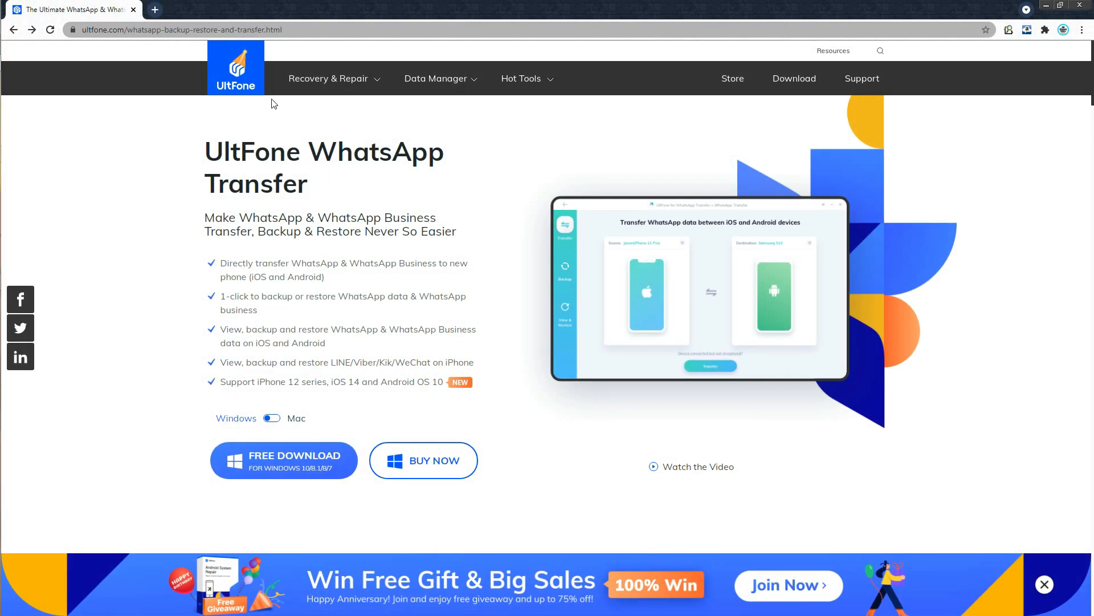
mouse_move(299, 201)
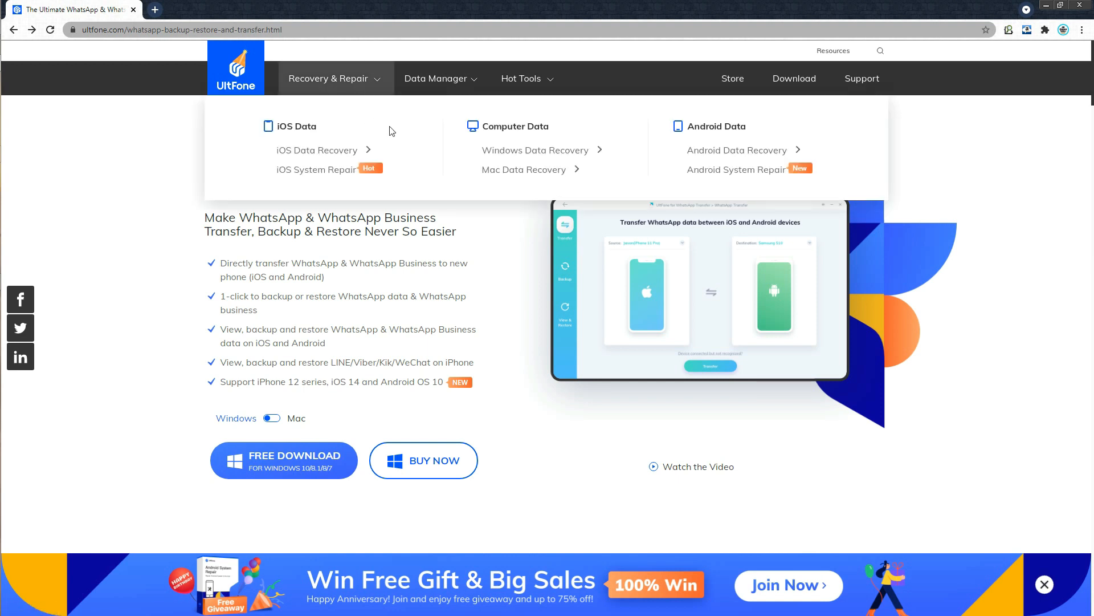
mouse_move(724, 110)
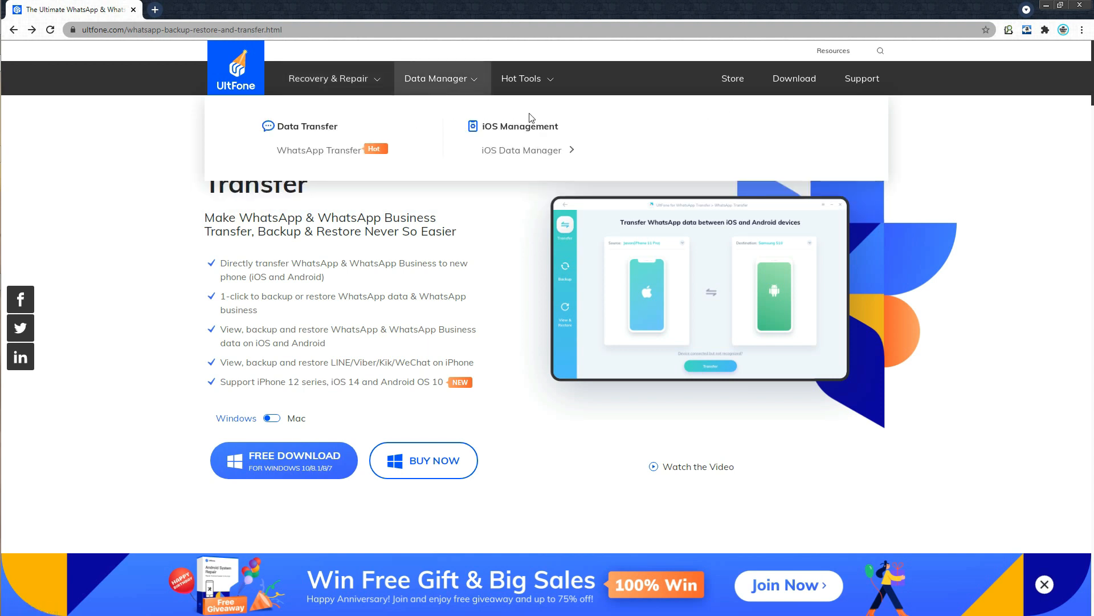
mouse_move(521, 78)
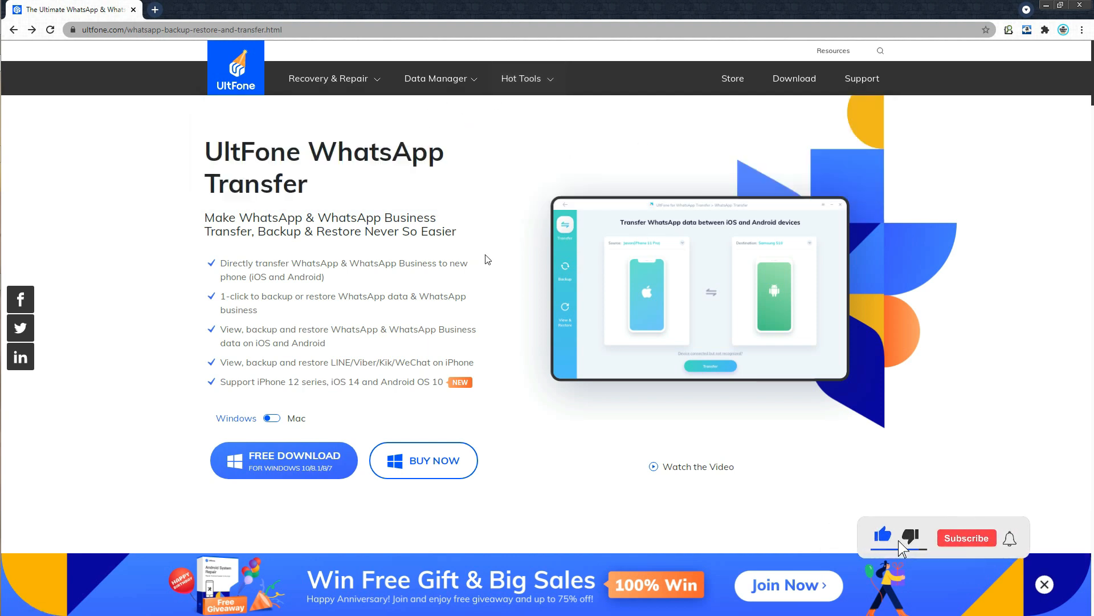
click(966, 538)
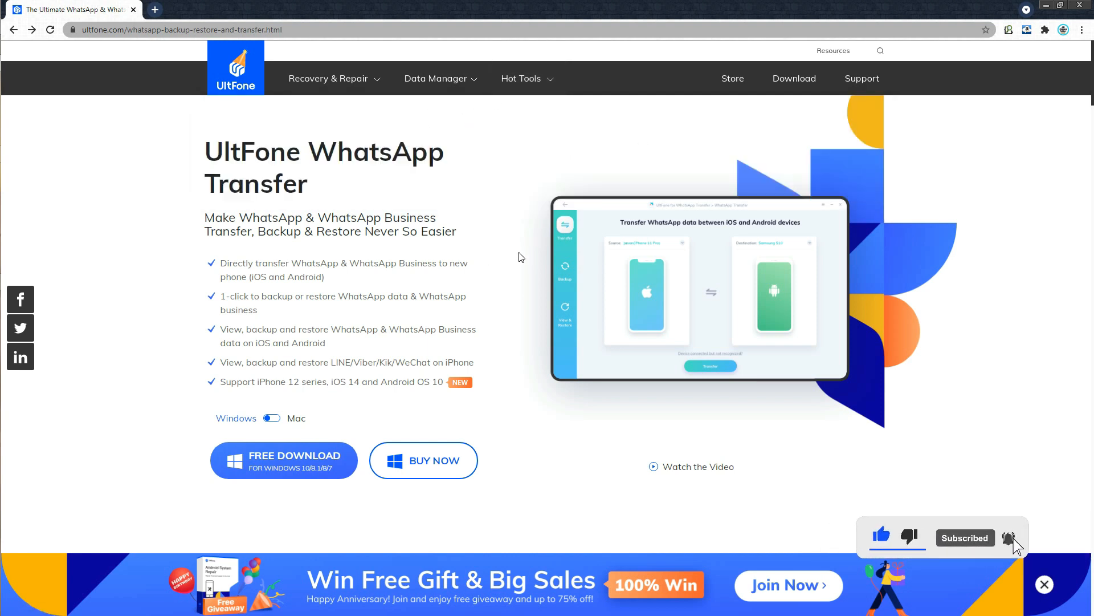